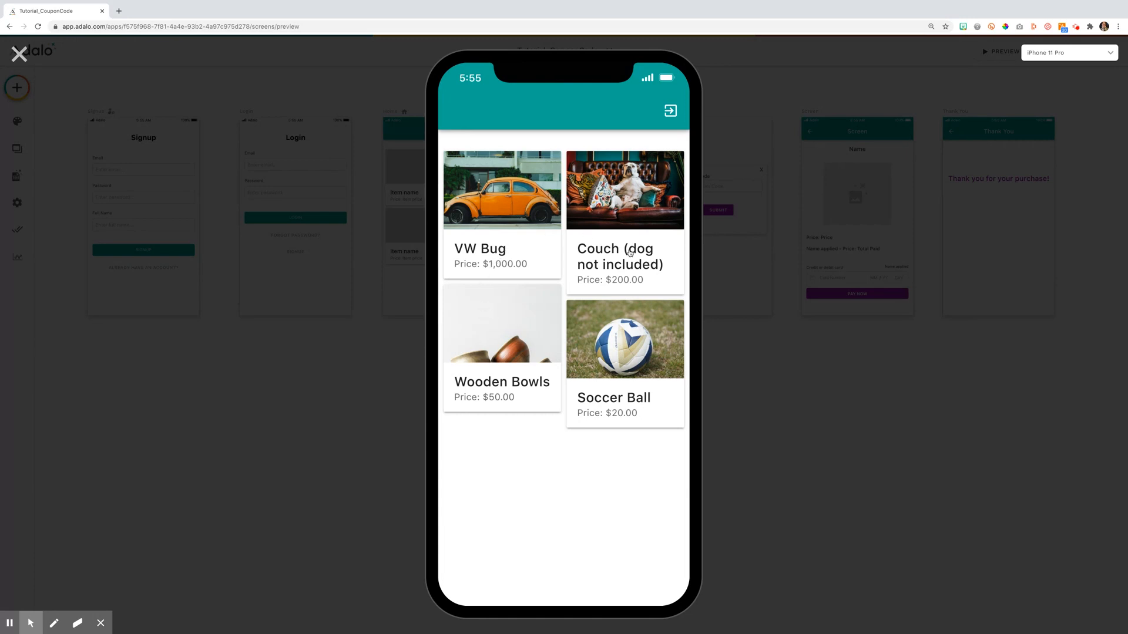
pyautogui.moveTo(559, 283)
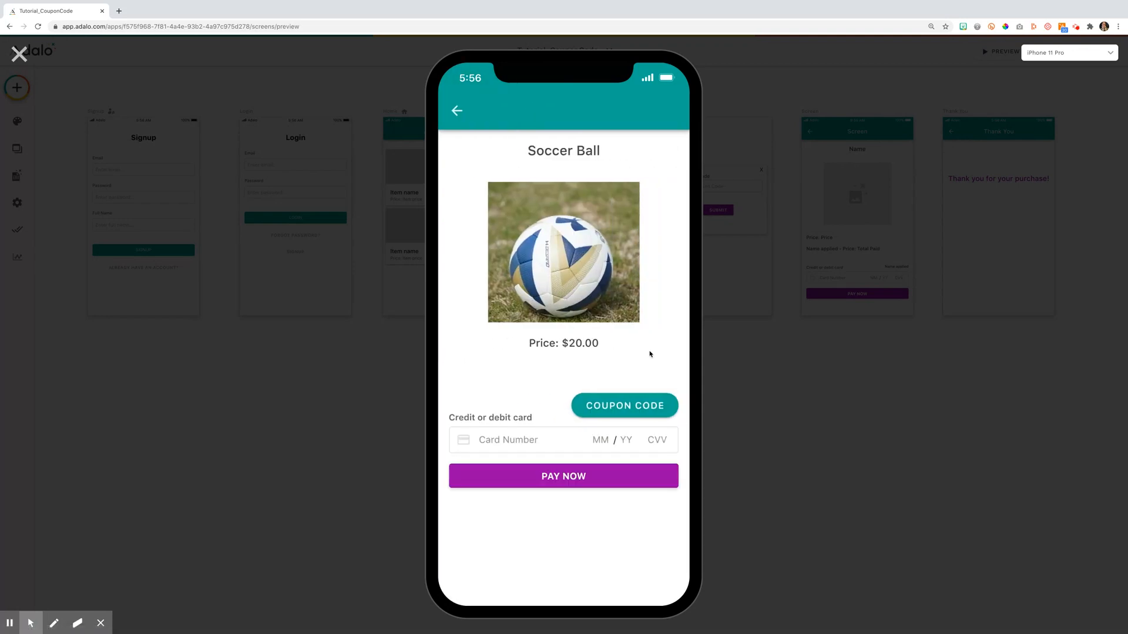
pyautogui.moveTo(563, 325)
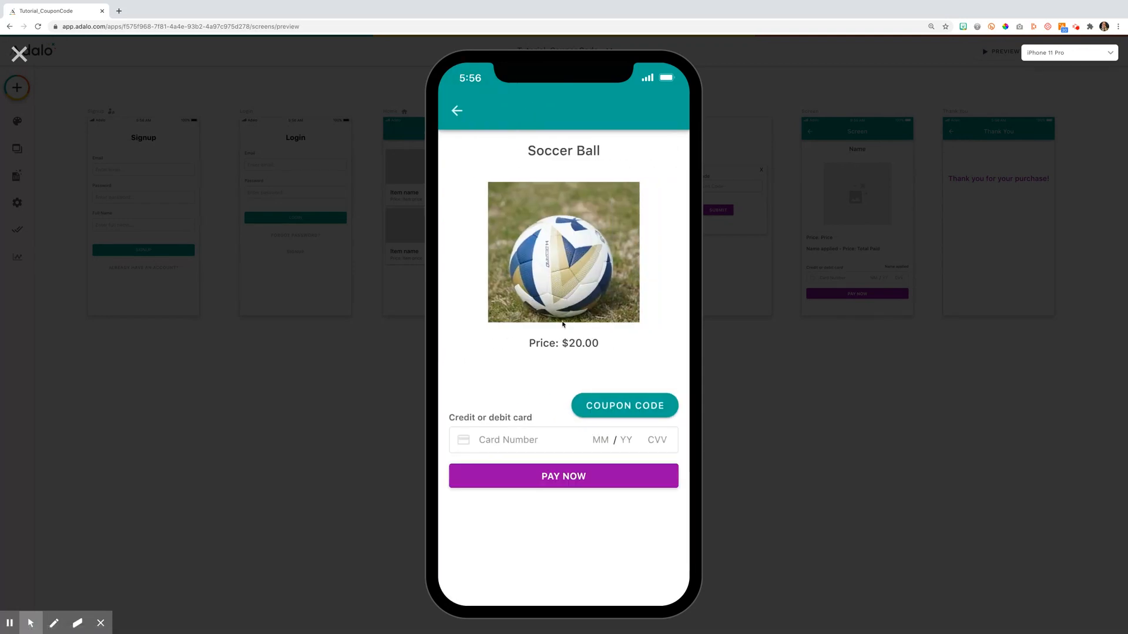
pyautogui.moveTo(495, 450)
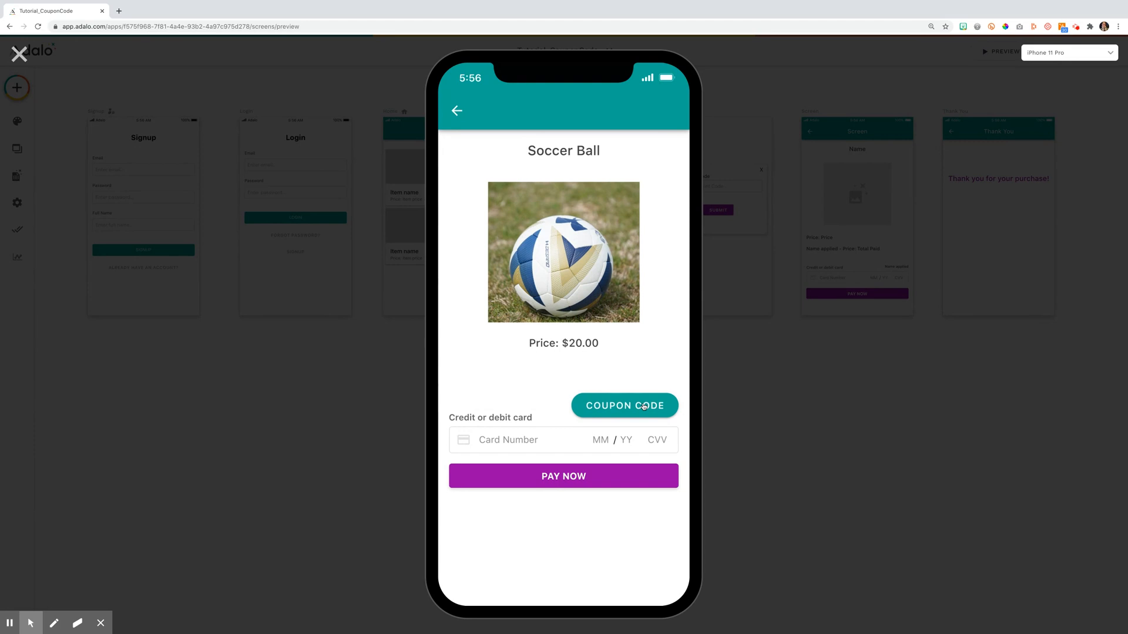
pyautogui.moveTo(685, 405)
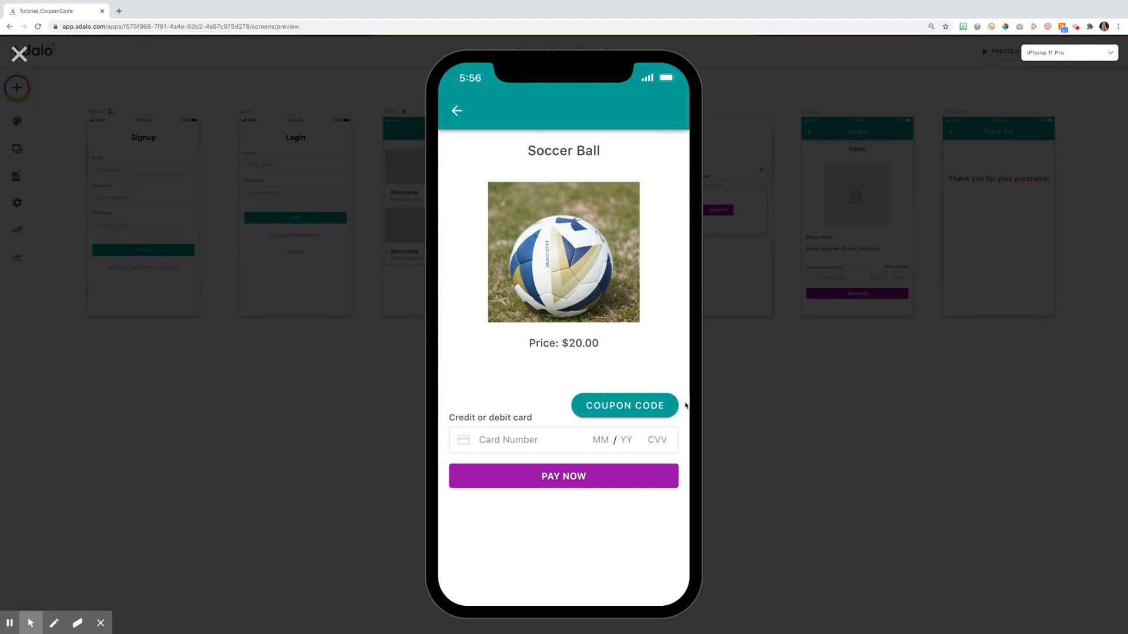
pyautogui.moveTo(642, 425)
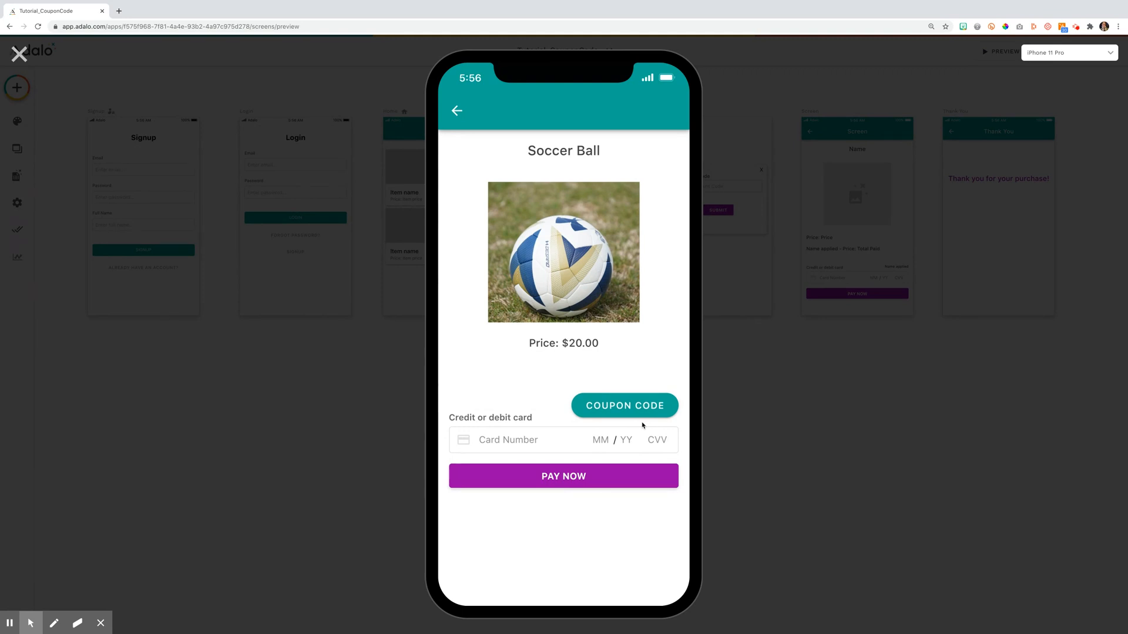
pyautogui.moveTo(665, 421)
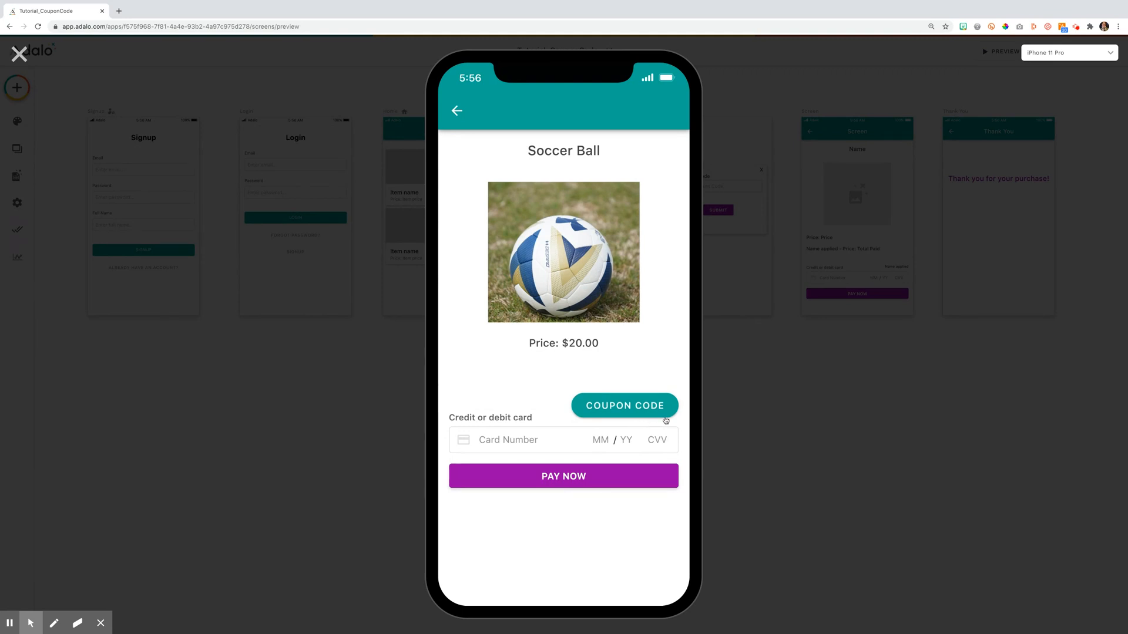
# Enter TEST20 in the Discount Code popup and submit it, dropping the Soccer Ball to $16.00
pyautogui.click(624, 405)
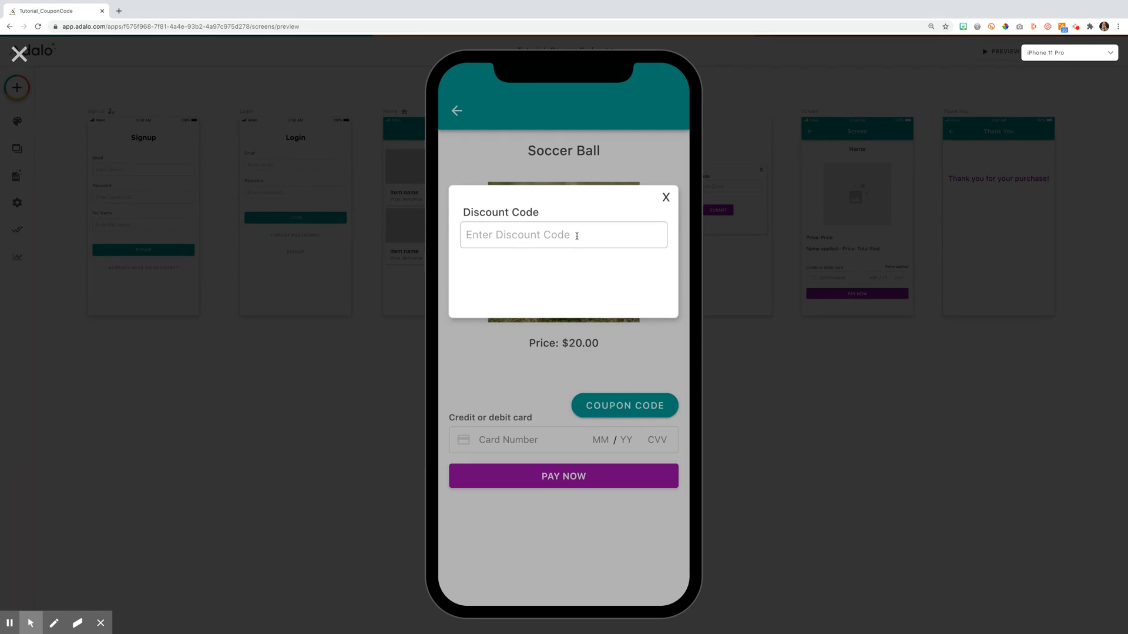
pyautogui.click(664, 198)
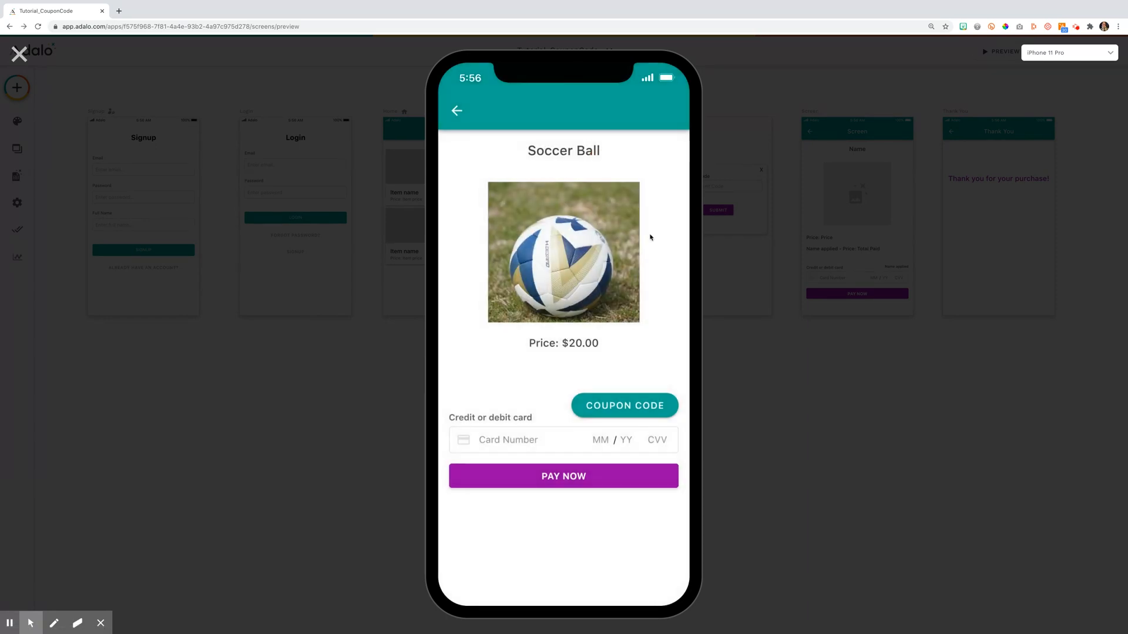
pyautogui.click(624, 406)
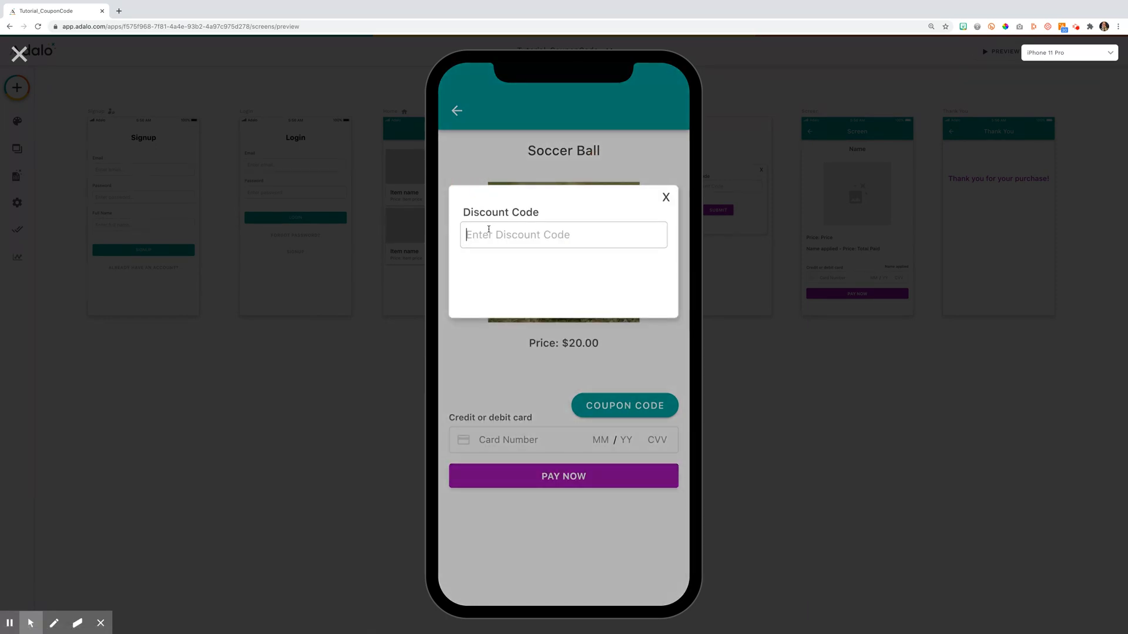
pyautogui.write('TEST20')
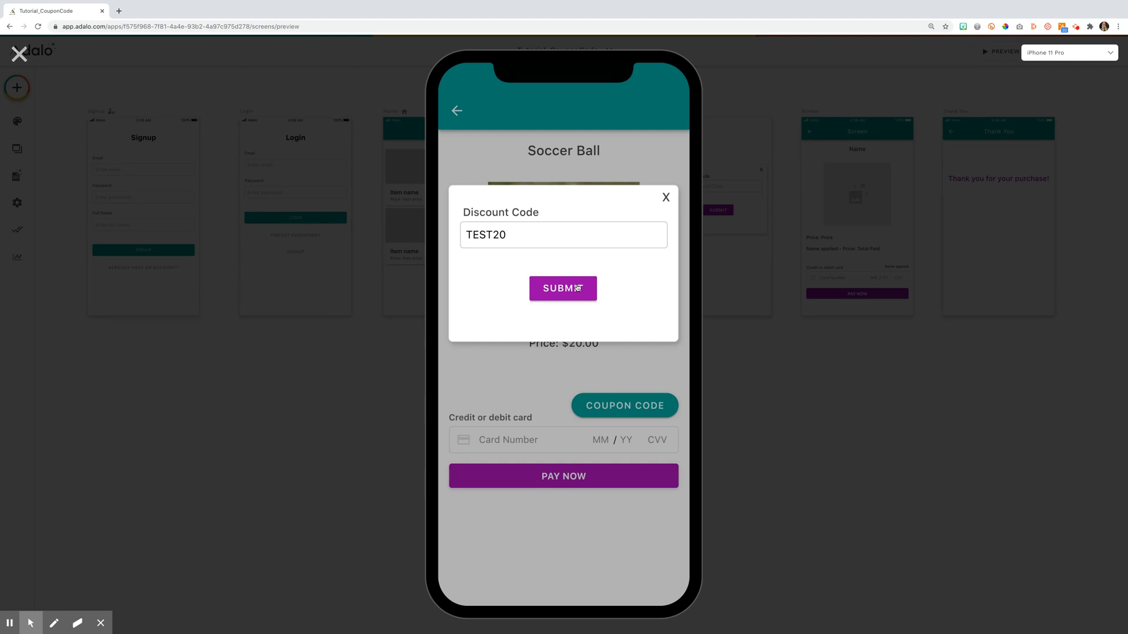
pyautogui.click(563, 289)
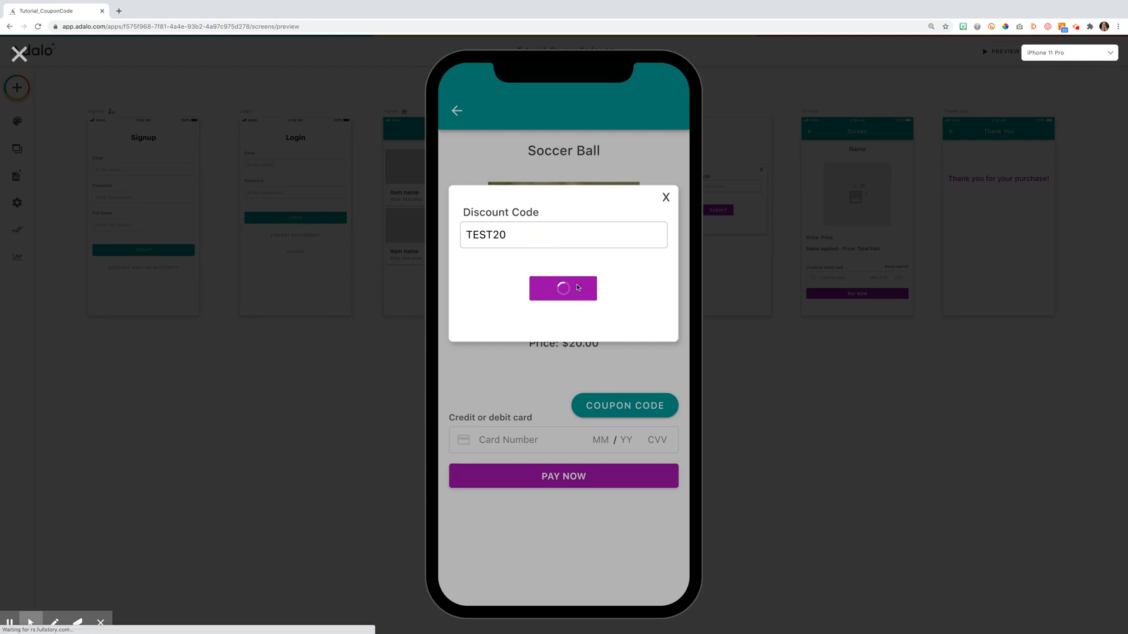
pyautogui.click(563, 288)
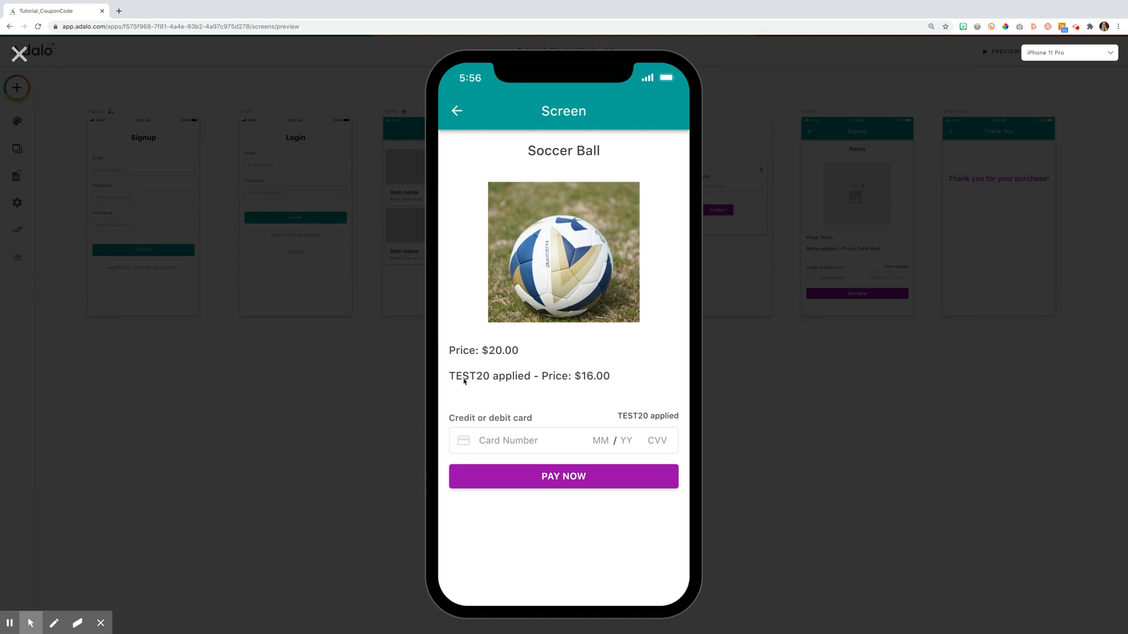
pyautogui.moveTo(509, 385)
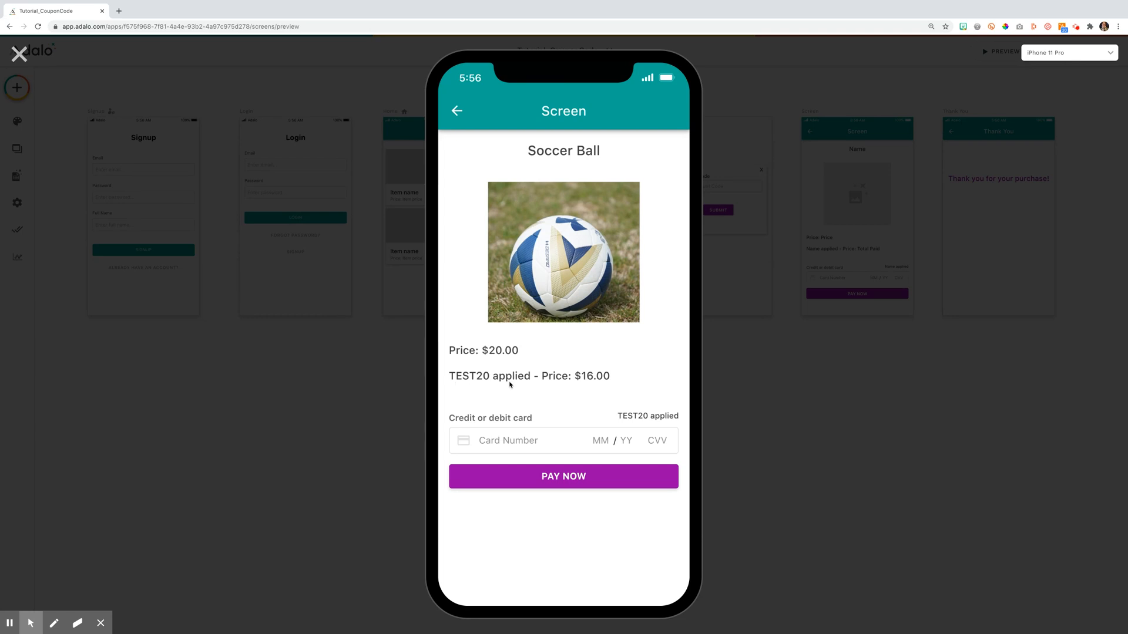
pyautogui.moveTo(542, 460)
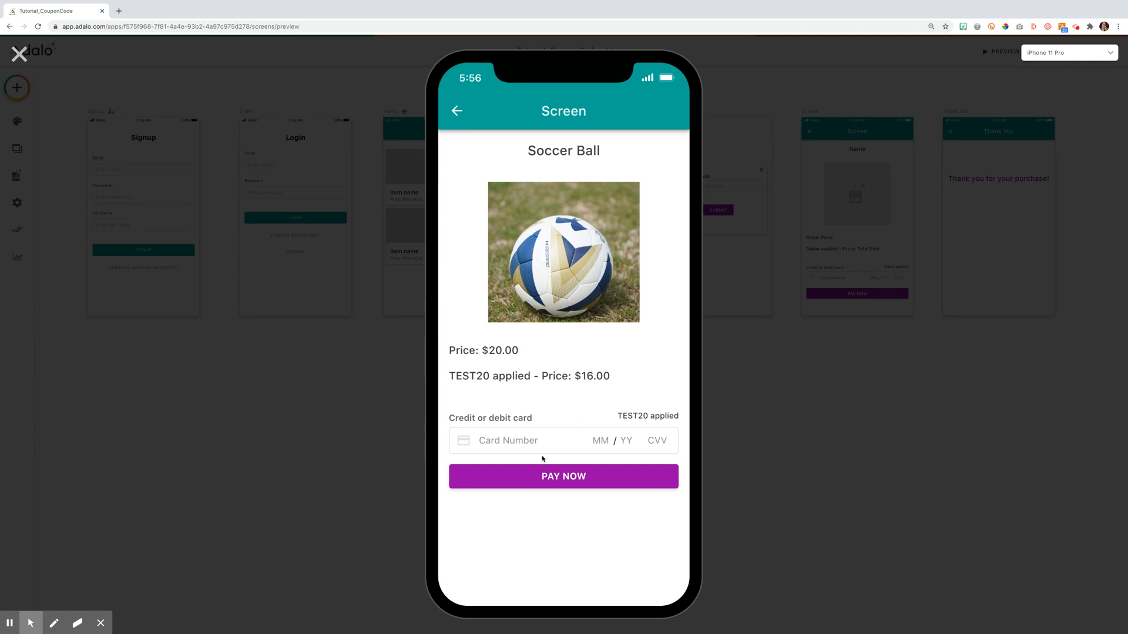
pyautogui.moveTo(598, 492)
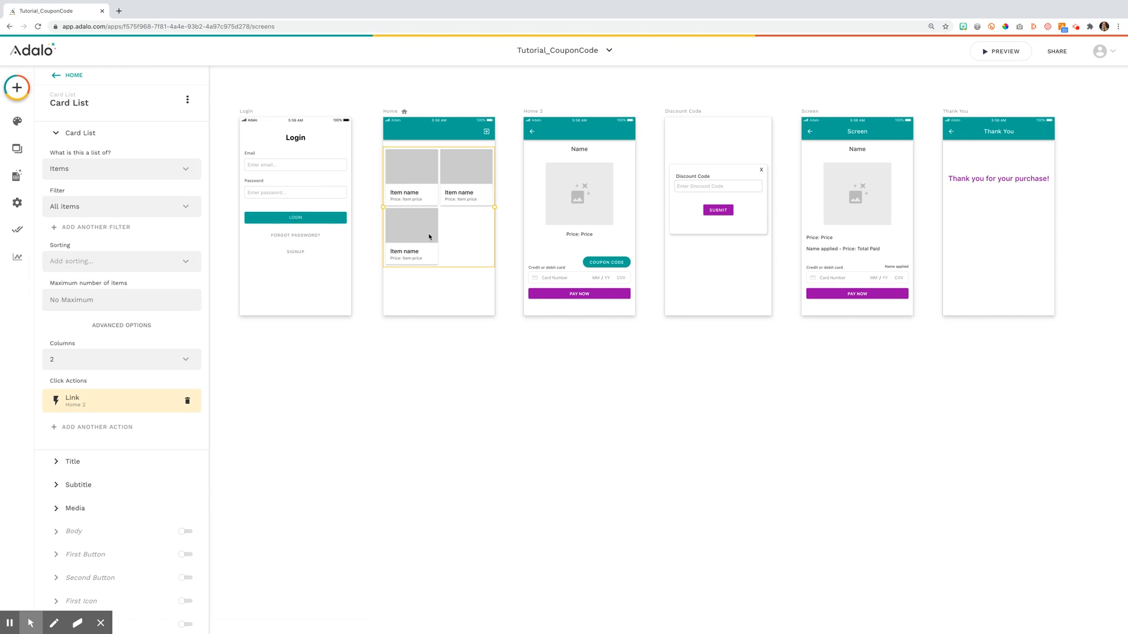
pyautogui.moveTo(443, 234)
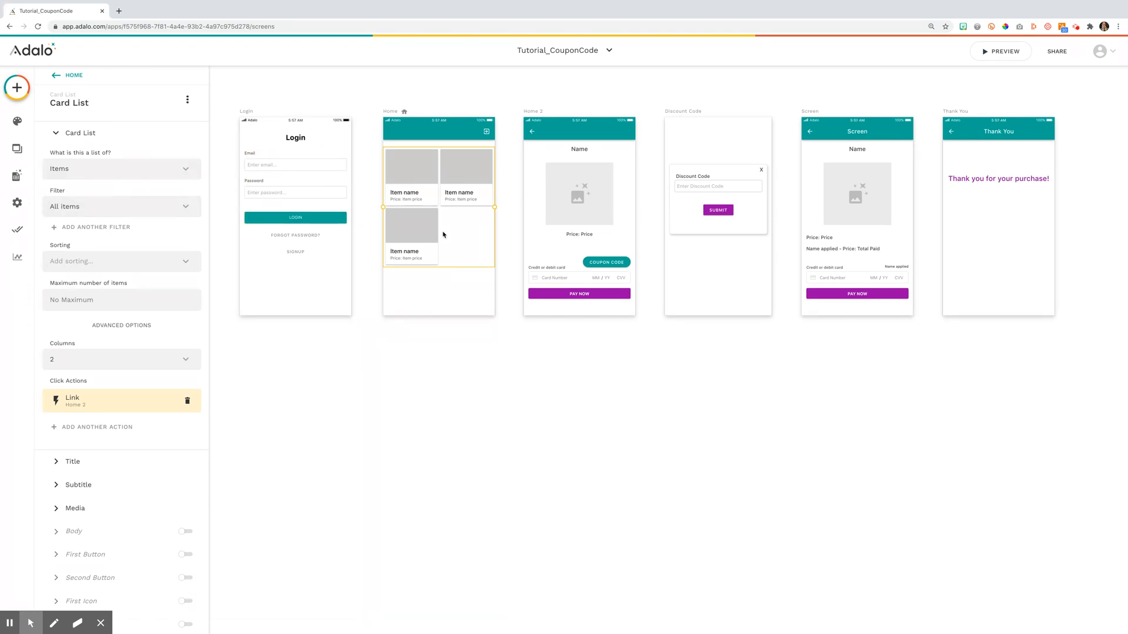
pyautogui.moveTo(626, 229)
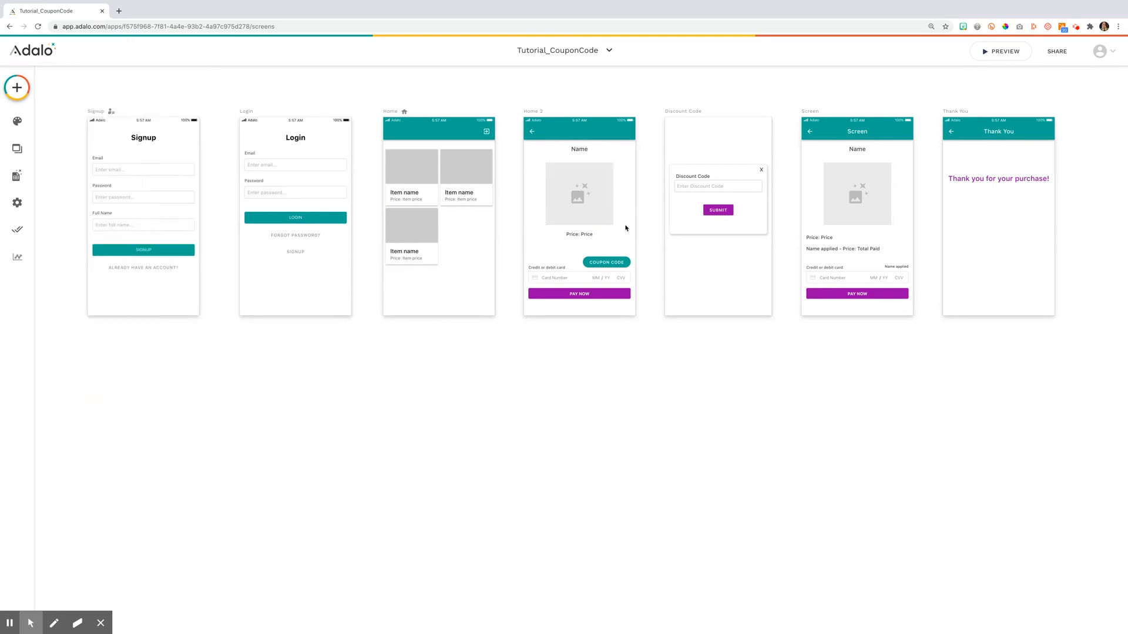
# Inspect Home 2's name, image and price, then show the payment form's amount and currency settings
pyautogui.click(578, 149)
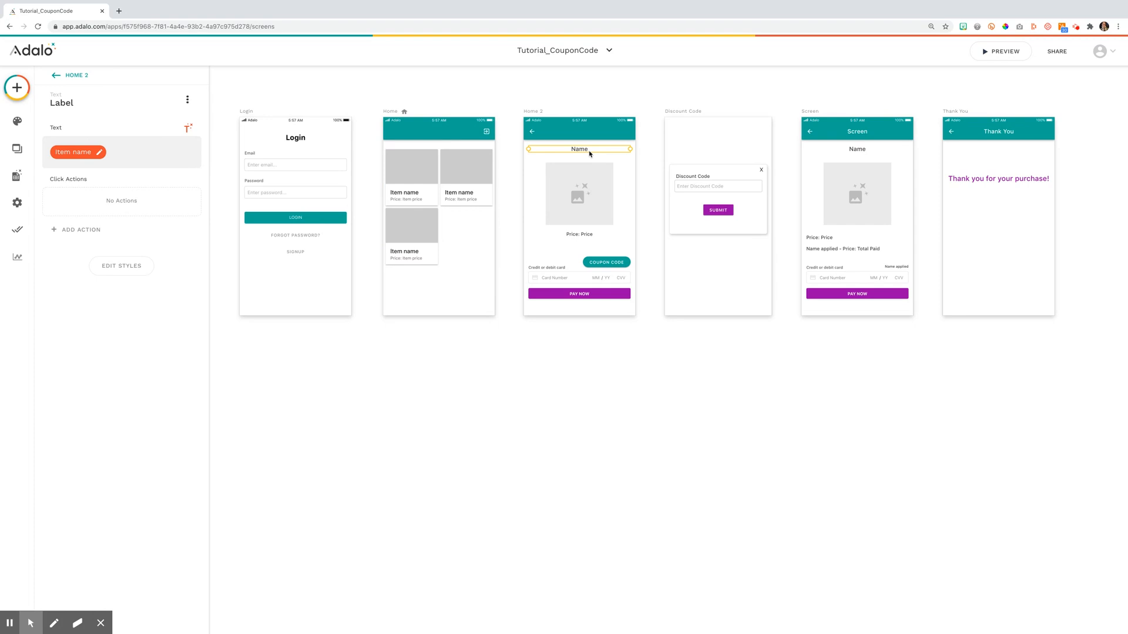
pyautogui.click(578, 194)
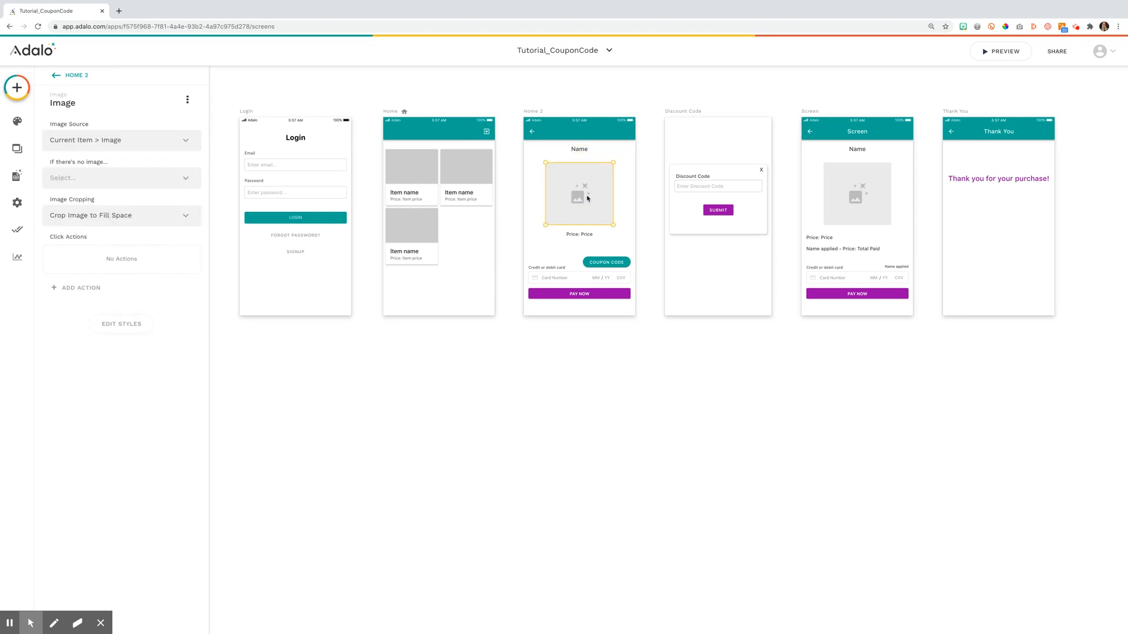
pyautogui.moveTo(583, 244)
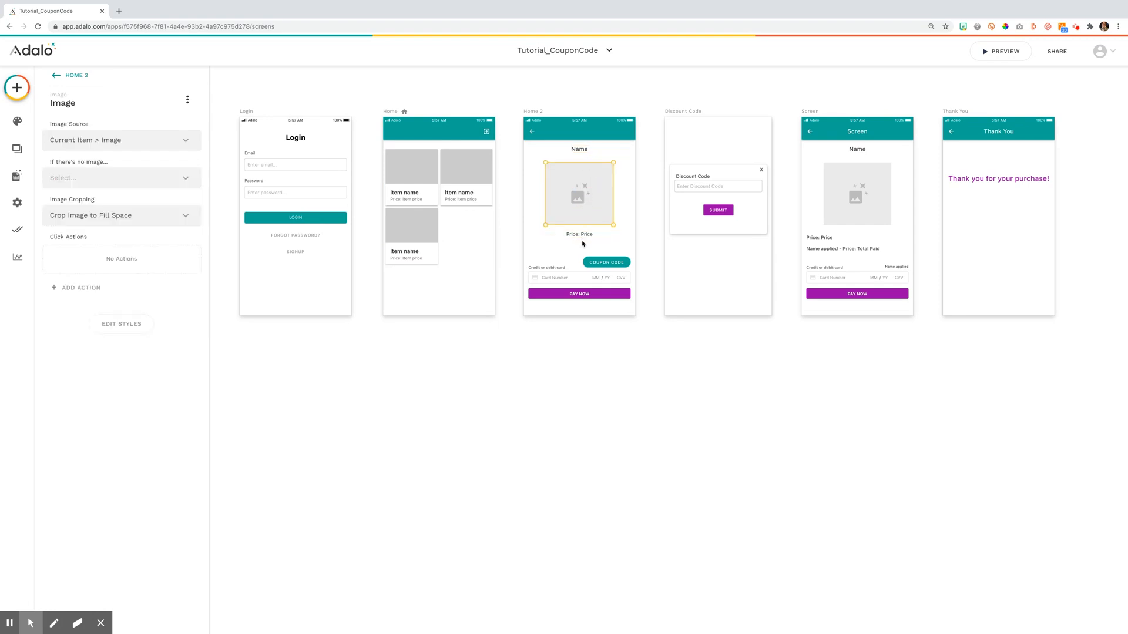
pyautogui.click(579, 233)
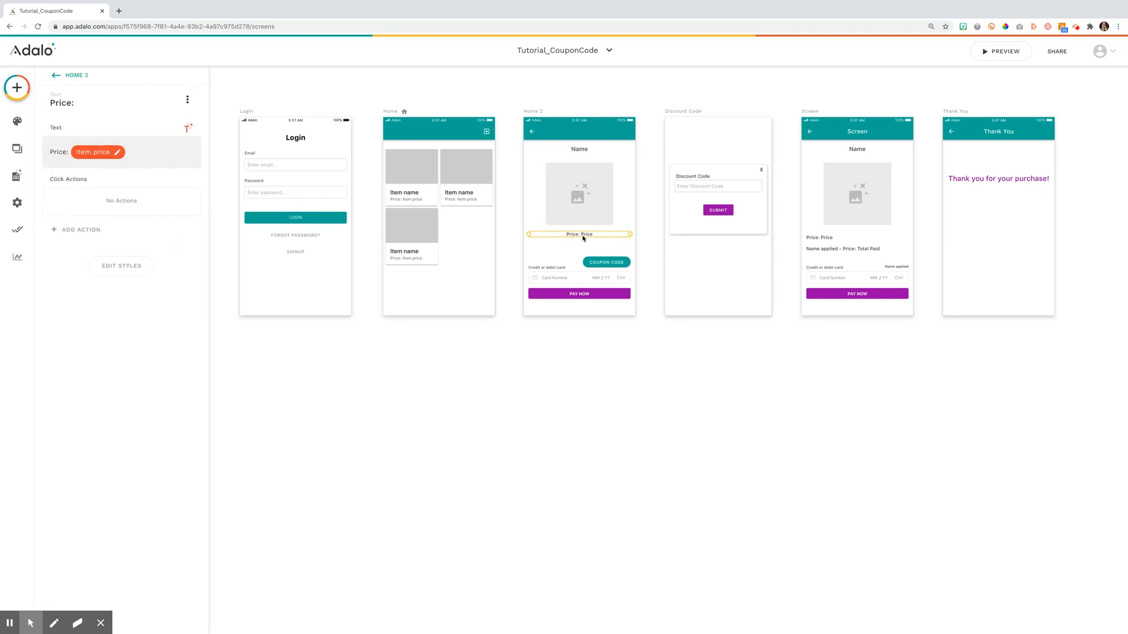
pyautogui.click(569, 281)
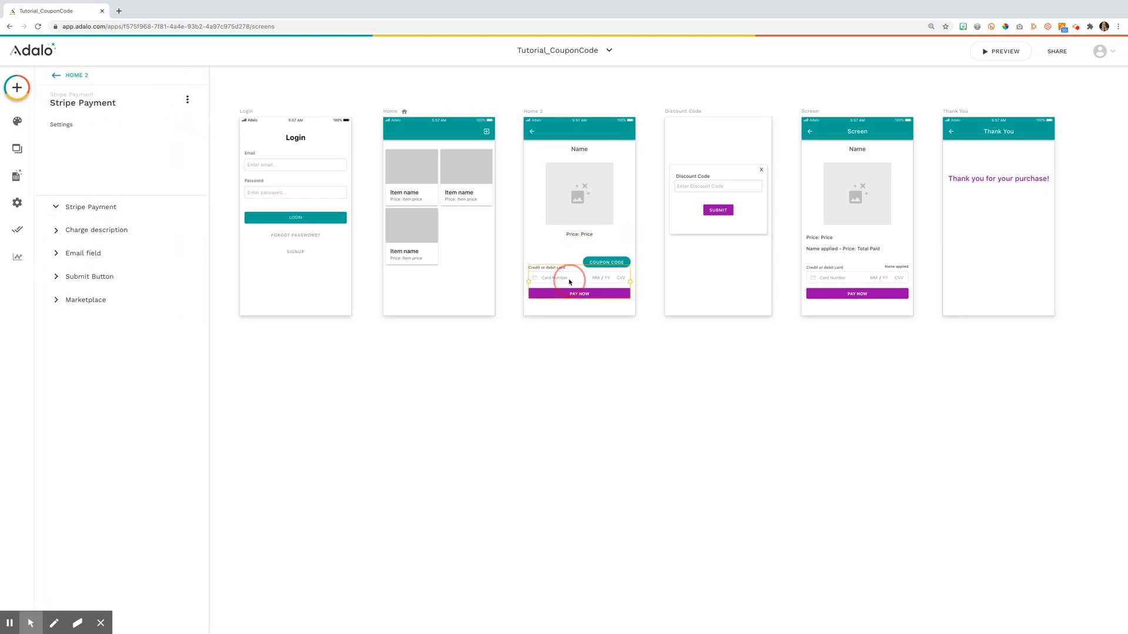
pyautogui.click(90, 207)
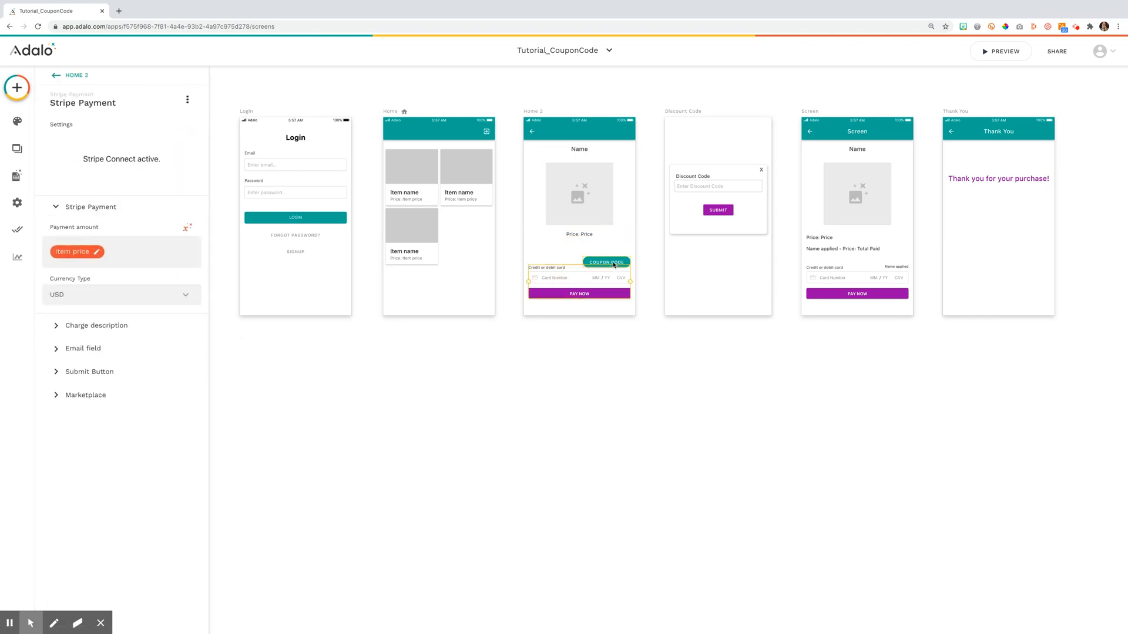
# Select the Coupon Code button and expand its link action to the Discount Code modal
pyautogui.click(605, 262)
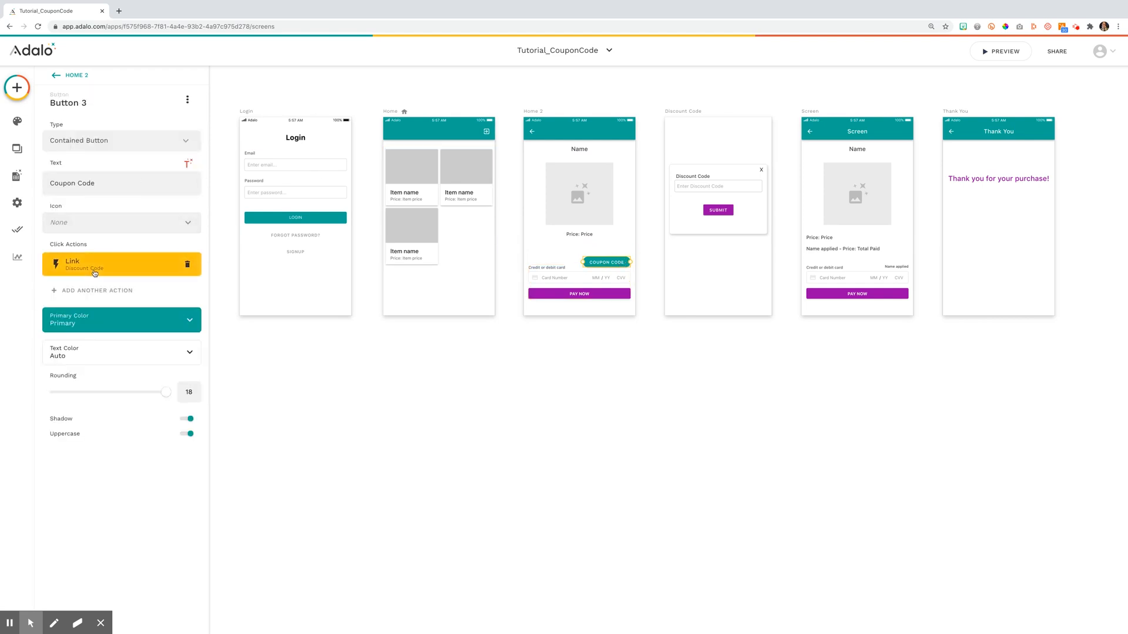
pyautogui.click(108, 264)
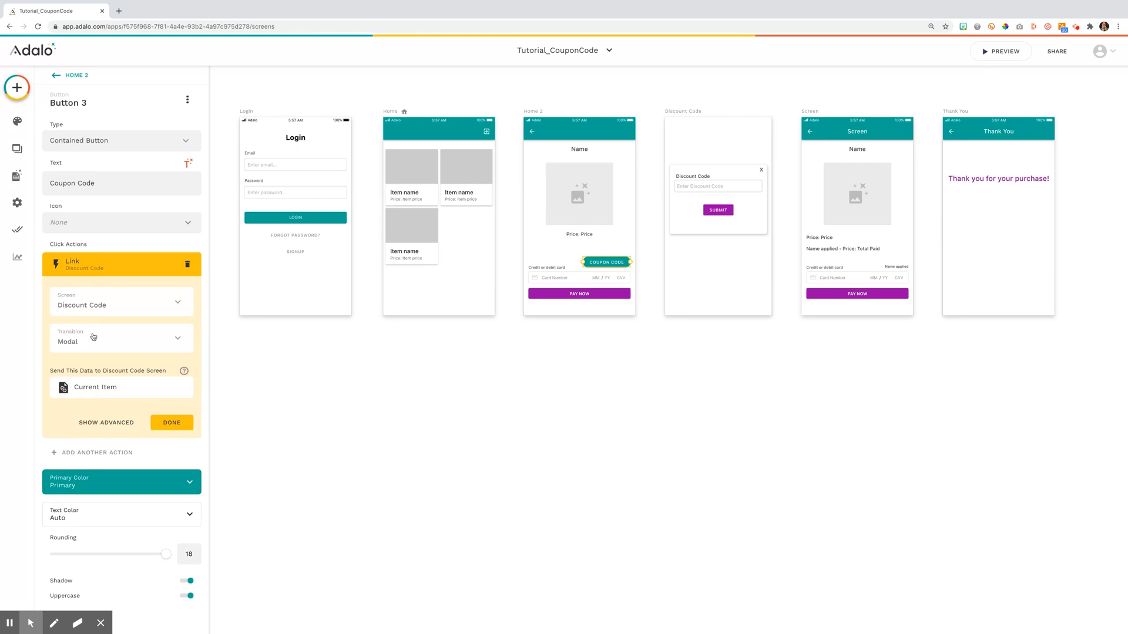
pyautogui.moveTo(120, 346)
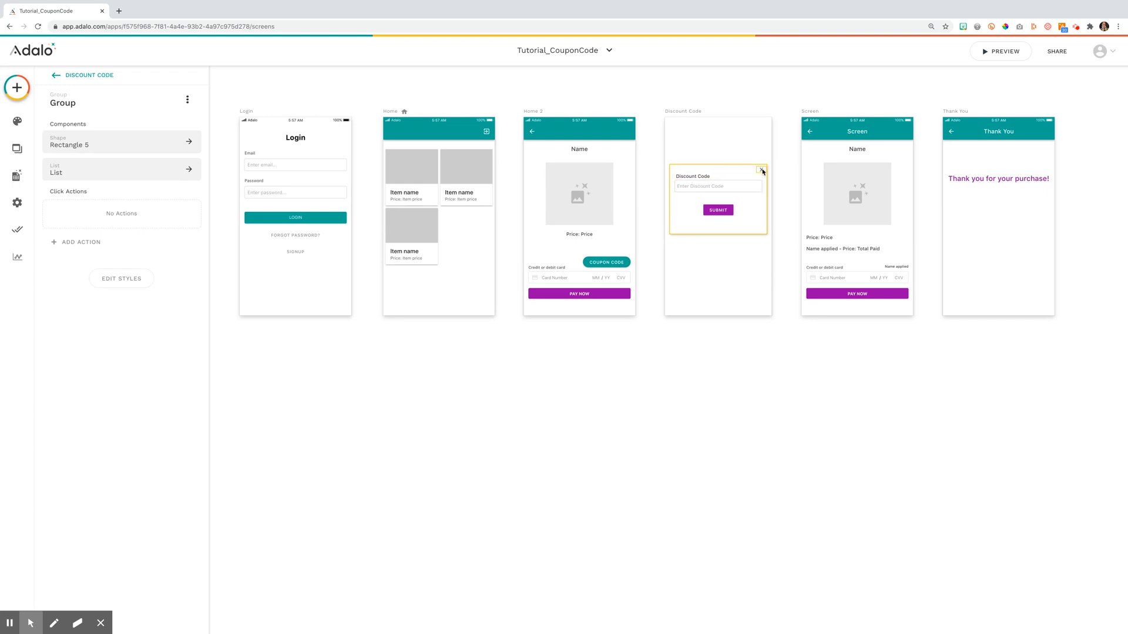
# Inspect the popup's close mark, input, heading and CouponCodes list filtered by entered name
pyautogui.click(762, 170)
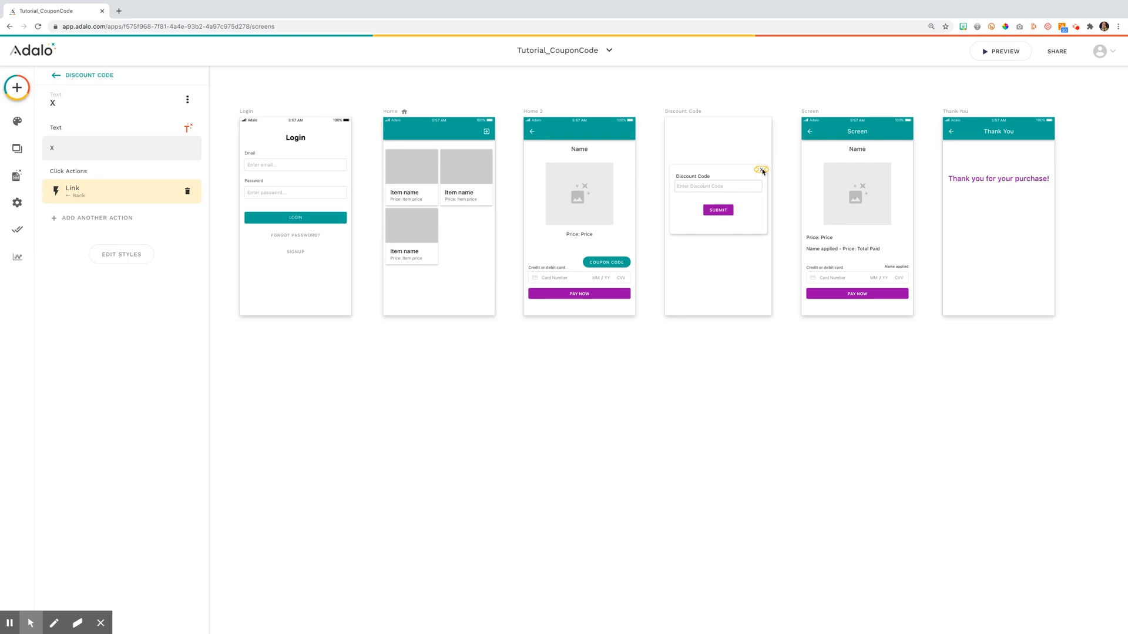
pyautogui.moveTo(633, 204)
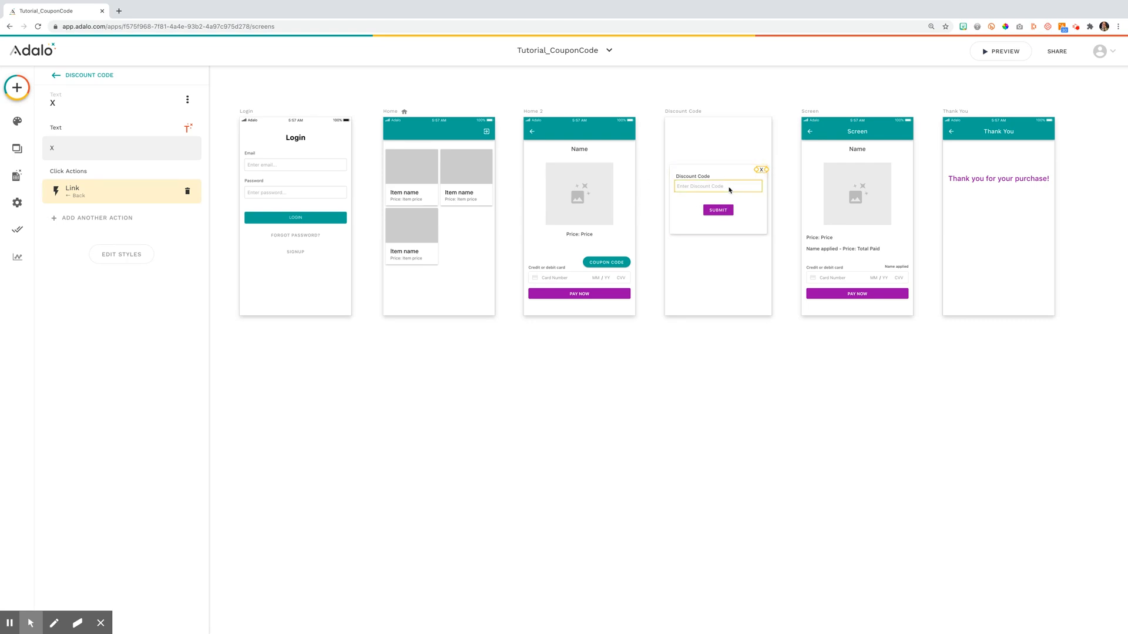
pyautogui.click(717, 185)
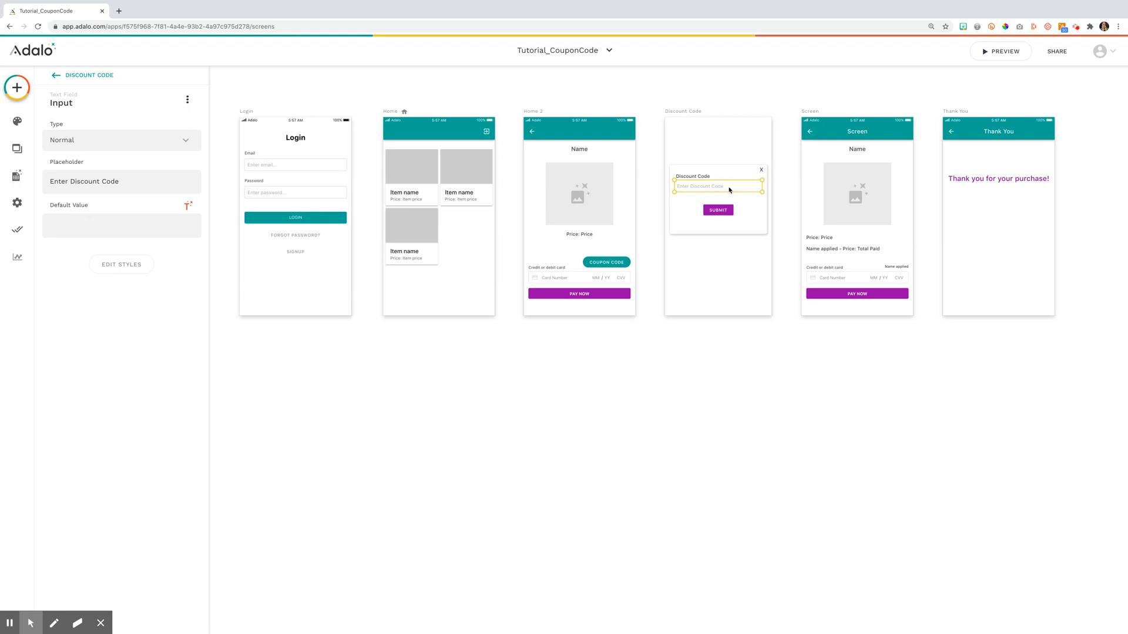
pyautogui.click(692, 176)
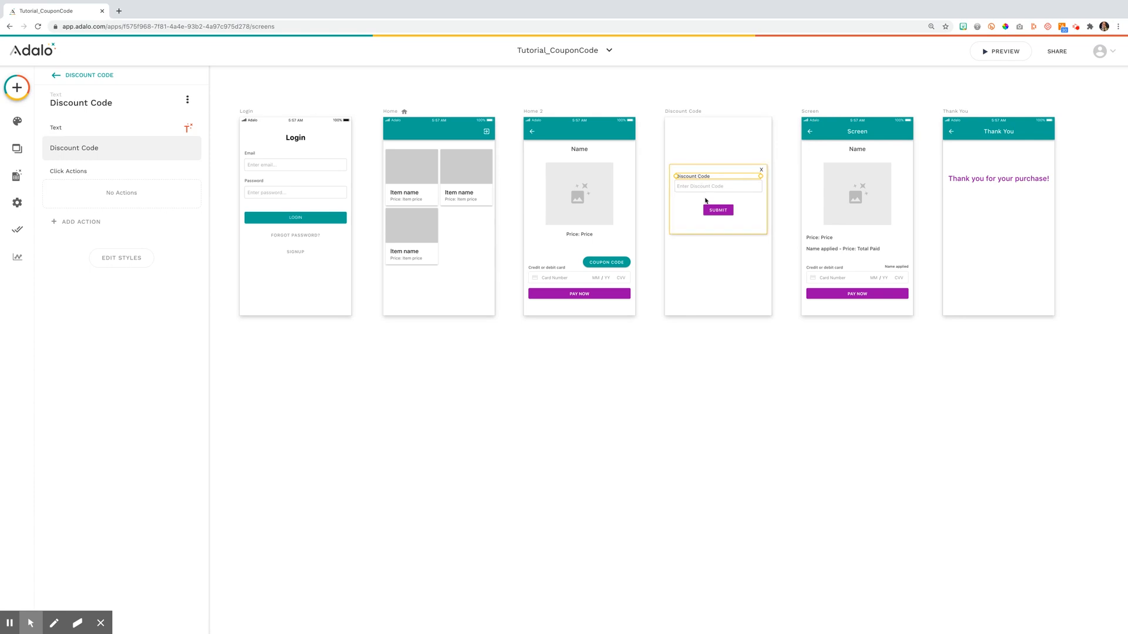
pyautogui.click(717, 210)
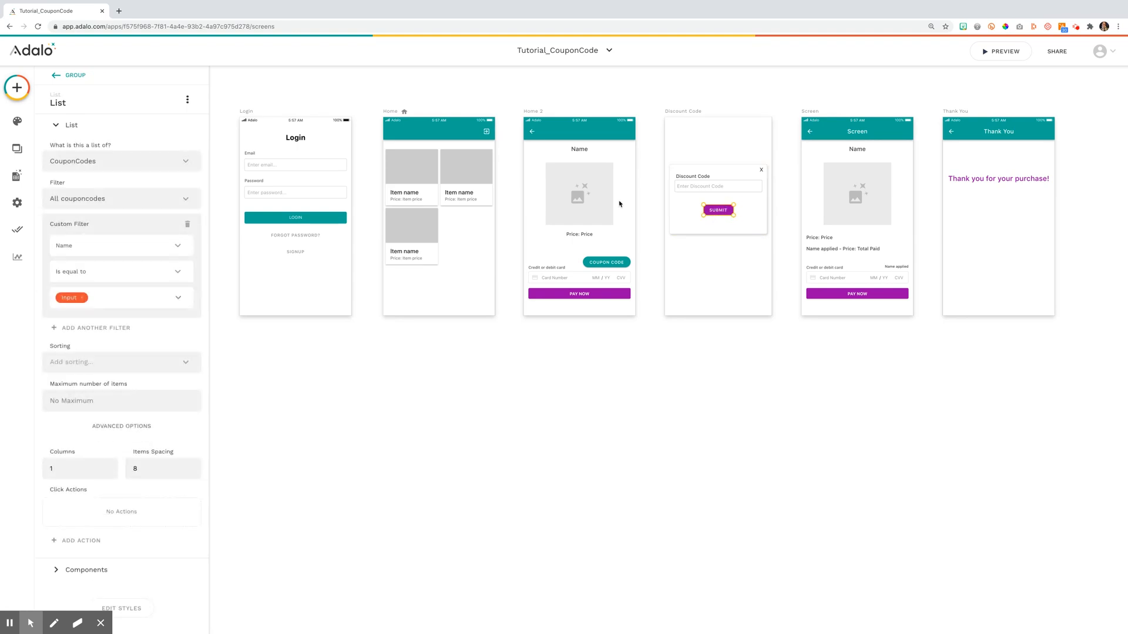
pyautogui.moveTo(120, 185)
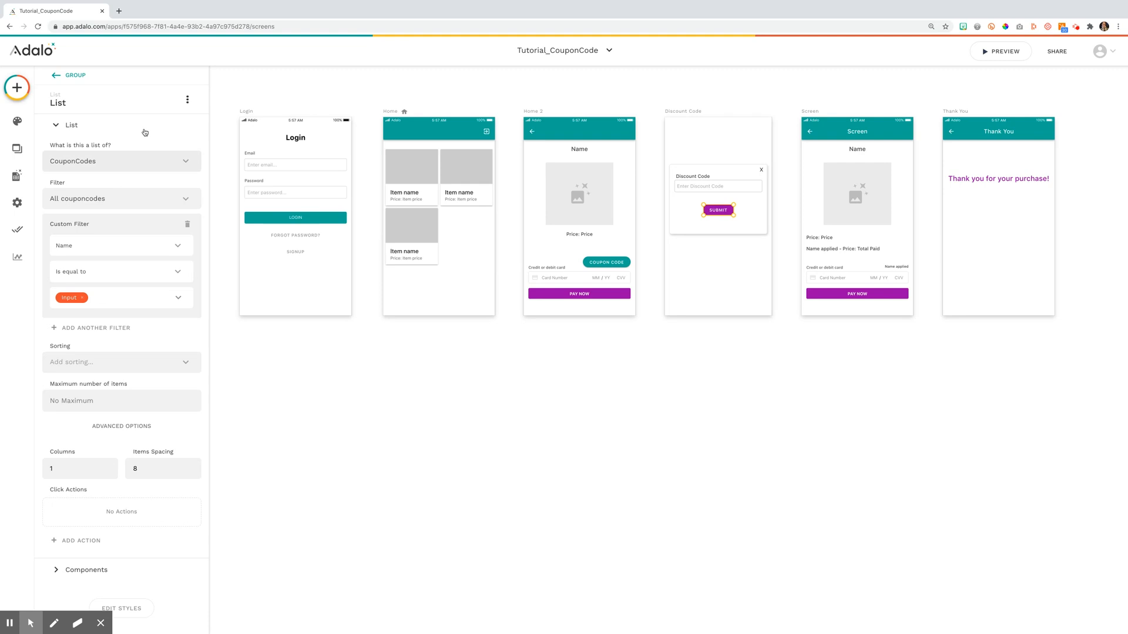
pyautogui.click(16, 85)
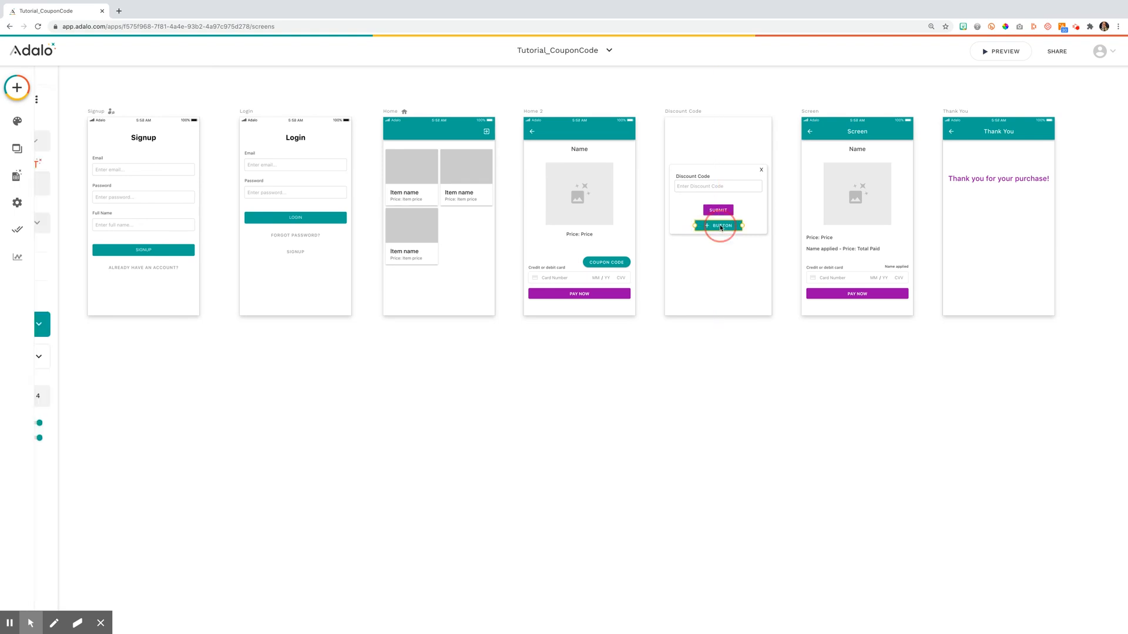
# Make the new button under Submit a repeating list, then head to the database collections
pyautogui.click(188, 101)
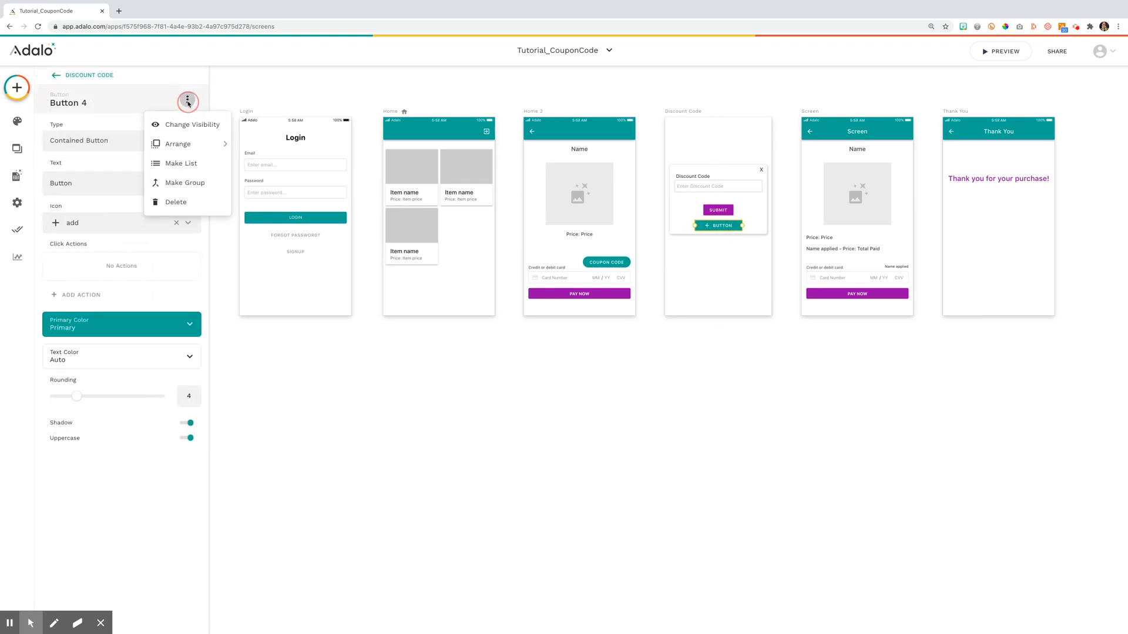
pyautogui.moveTo(180, 163)
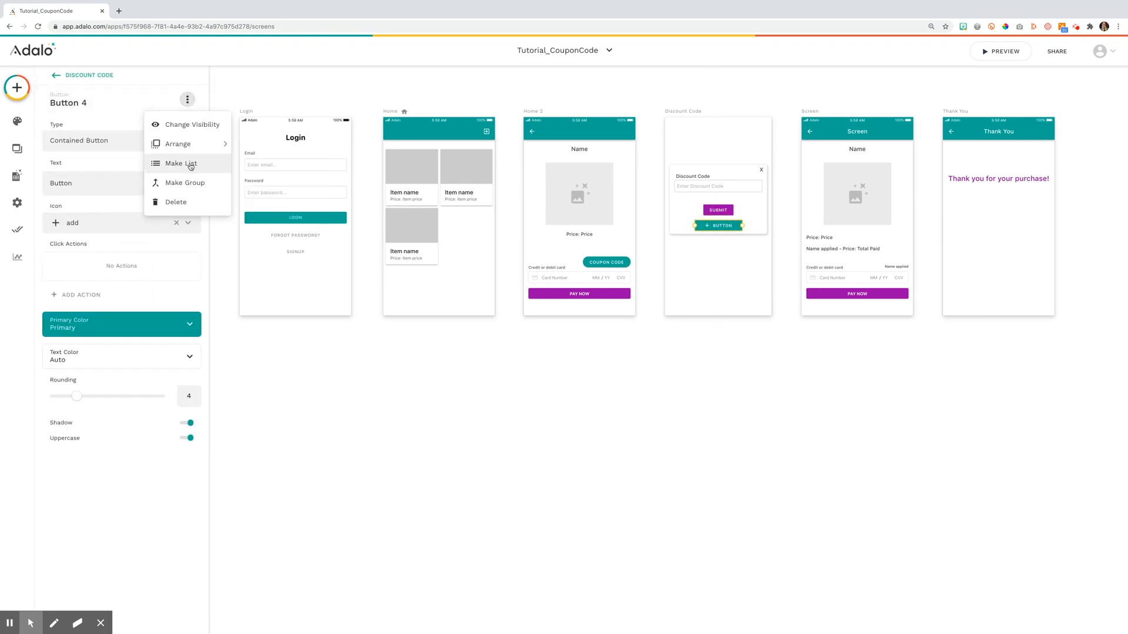
pyautogui.click(180, 163)
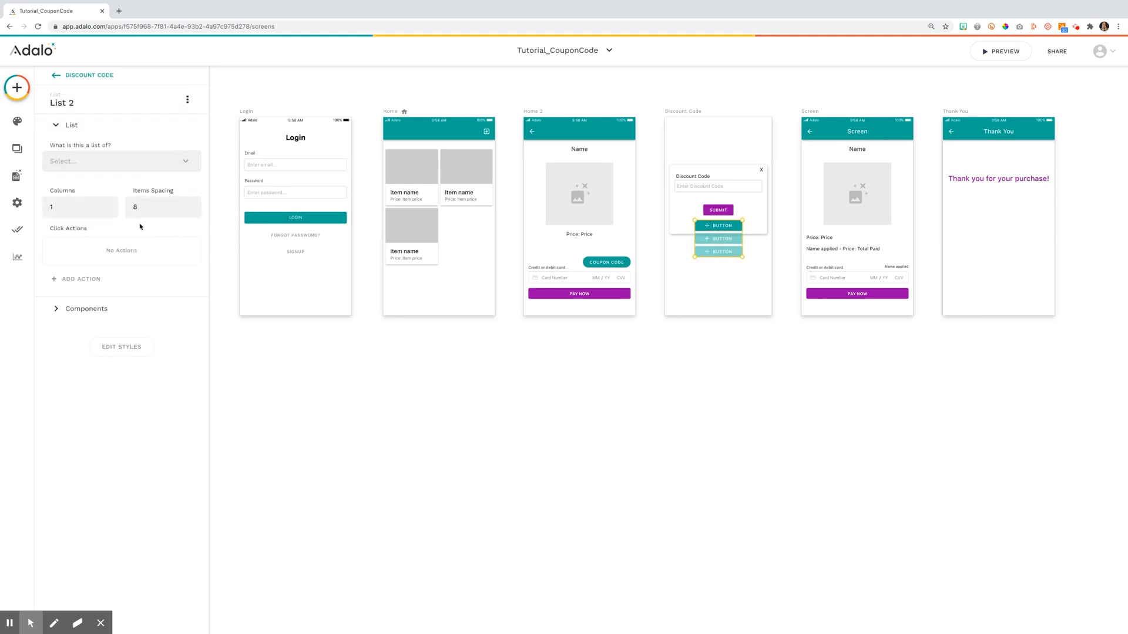
pyautogui.moveTo(732, 256)
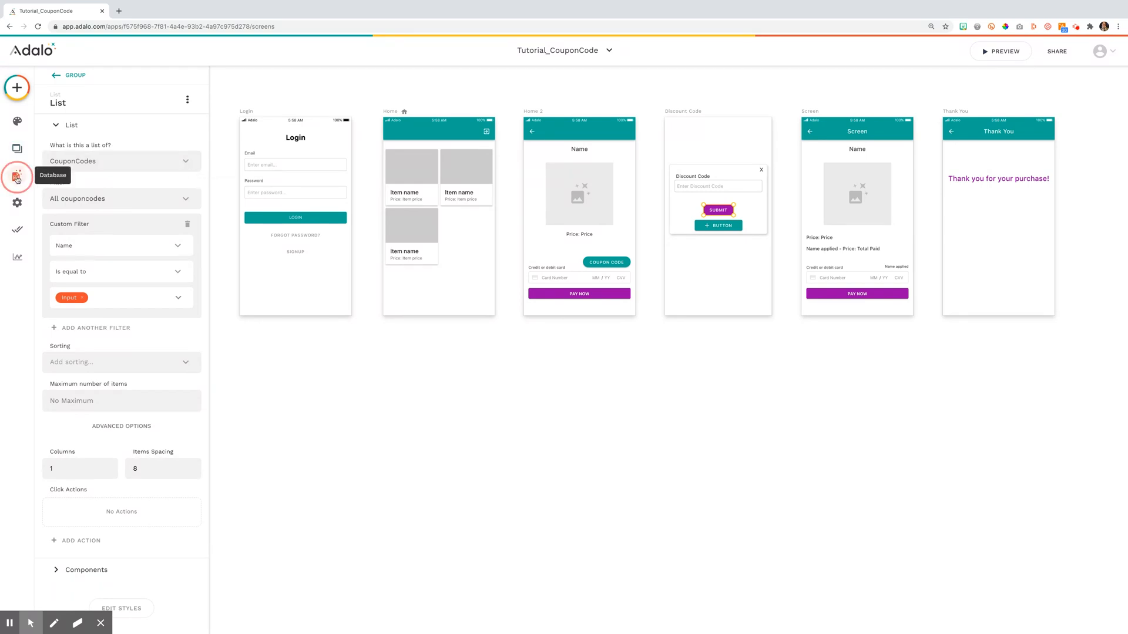
pyautogui.click(17, 177)
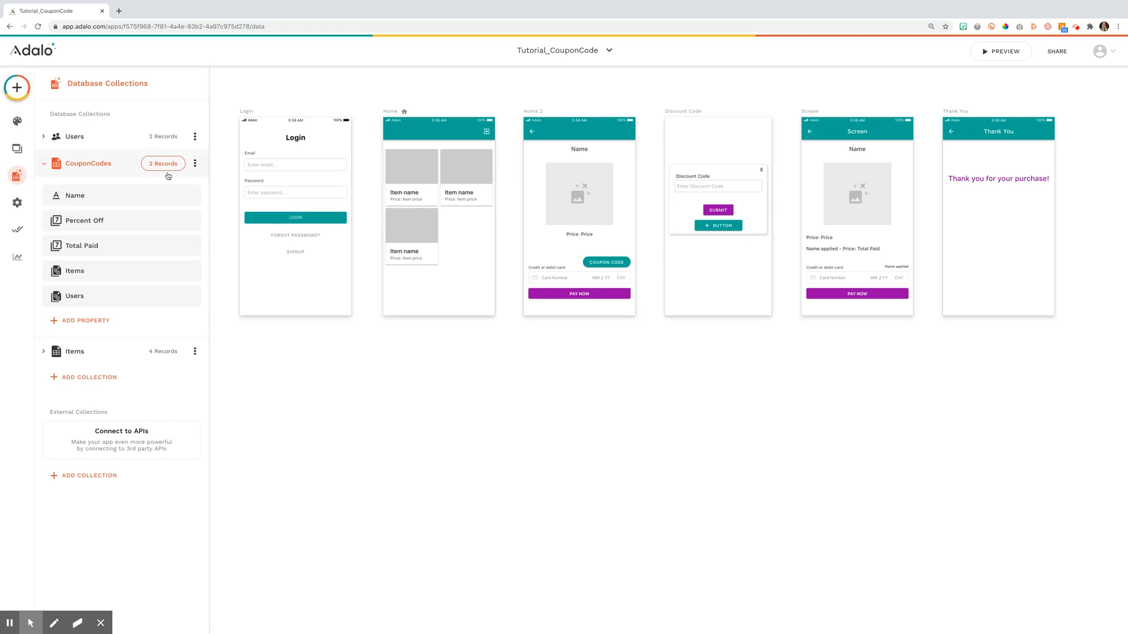
pyautogui.moveTo(136, 203)
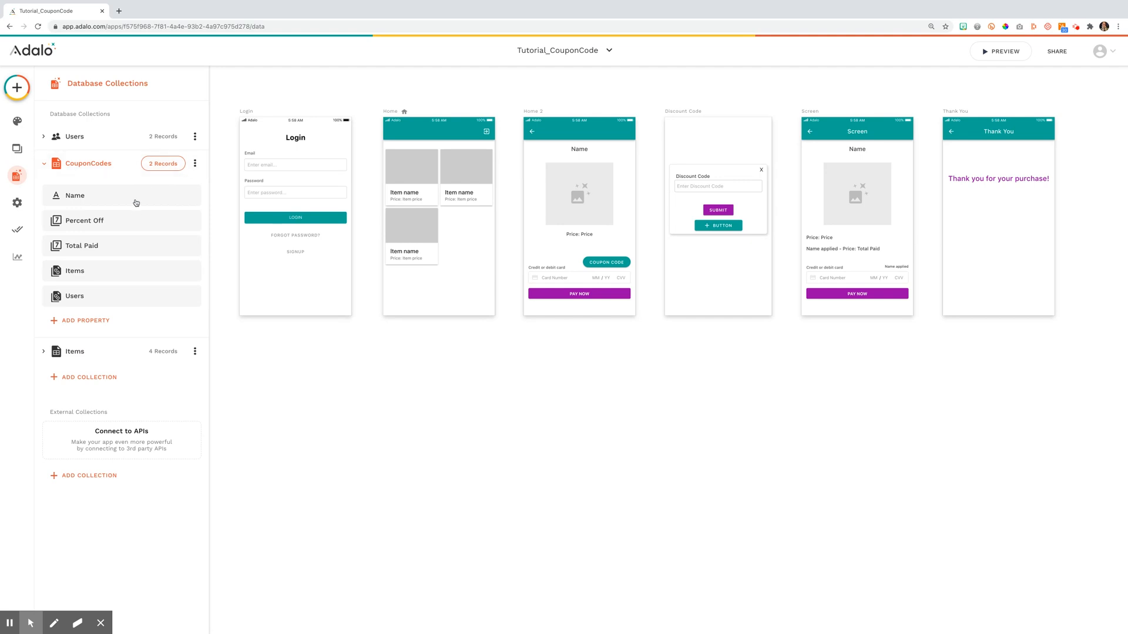
pyautogui.moveTo(121, 246)
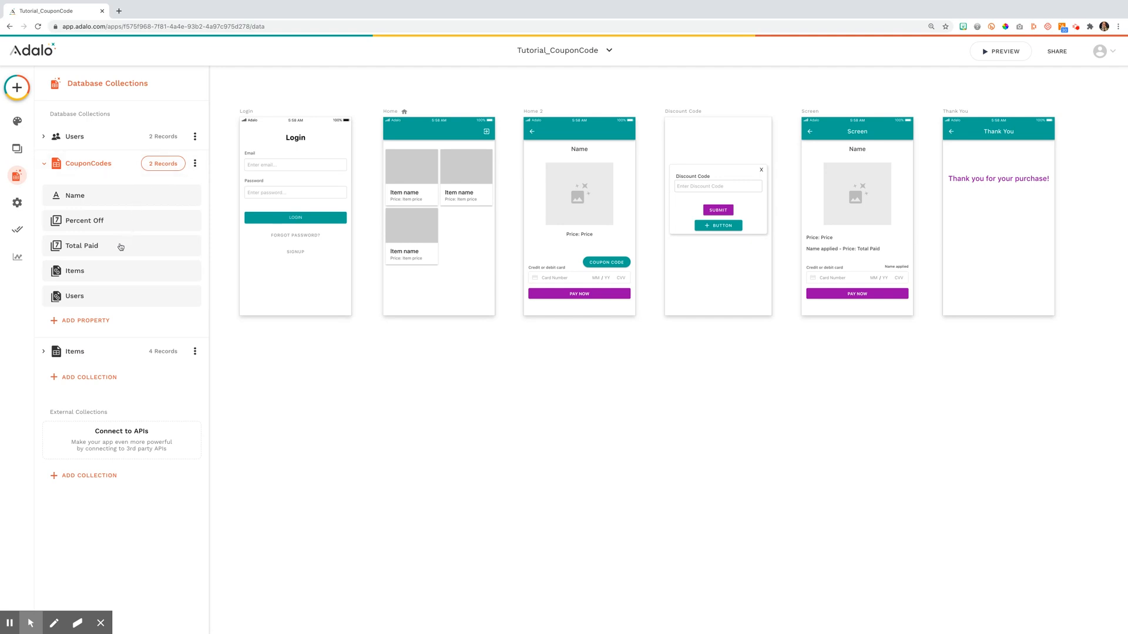
pyautogui.moveTo(134, 285)
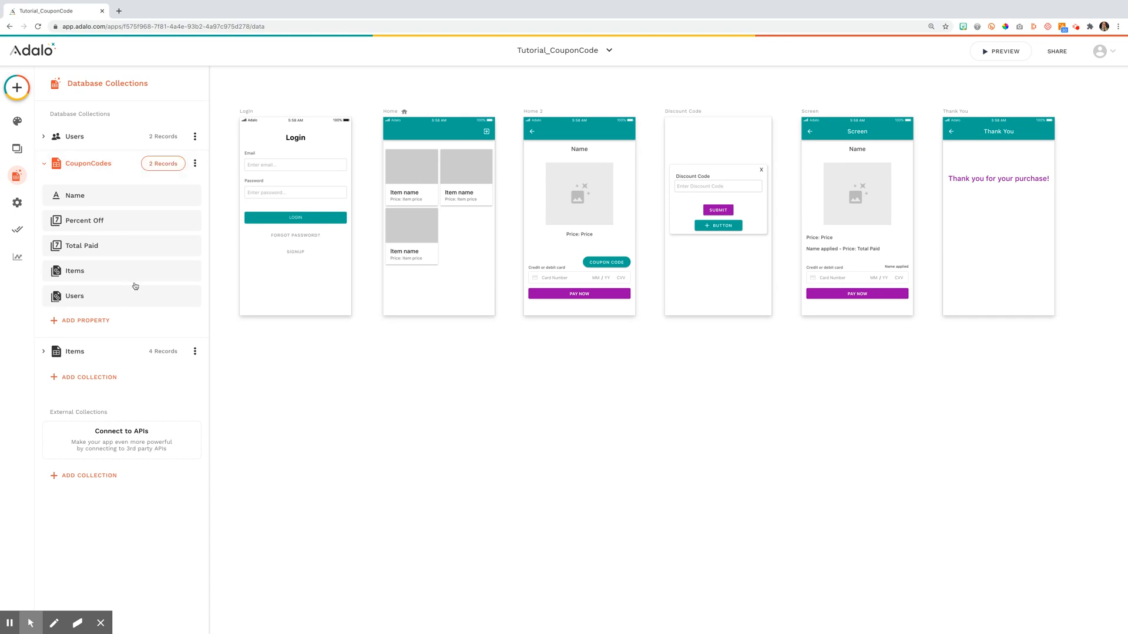
# View the CouponCodes records: TEST50 at 0.5 off and TEST20 at 0.2 off
pyautogui.click(163, 164)
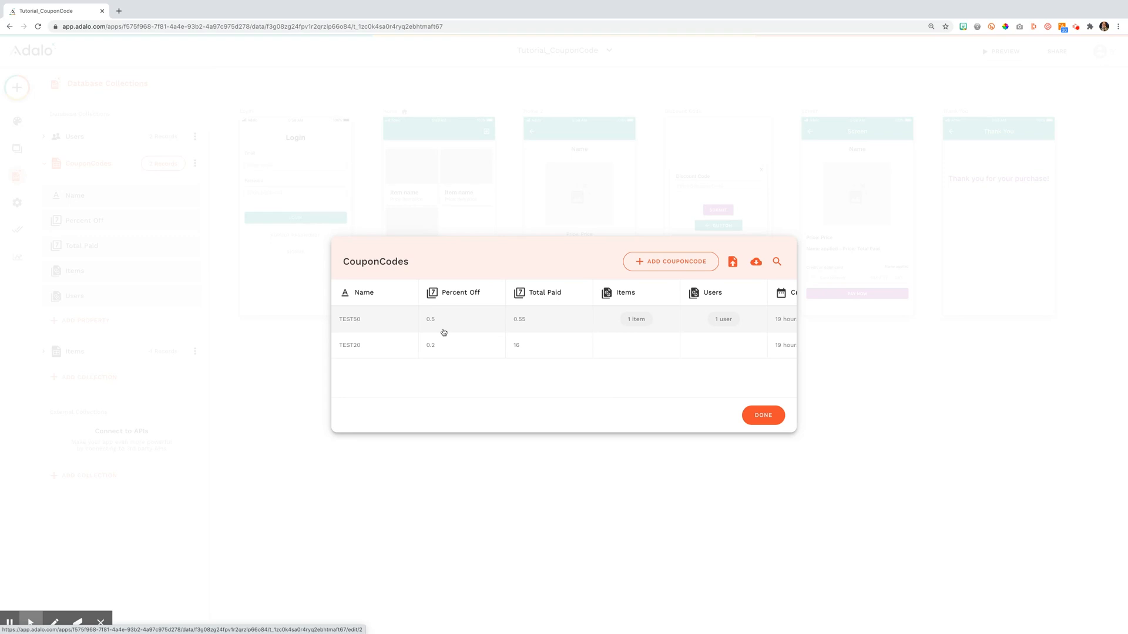
pyautogui.moveTo(453, 329)
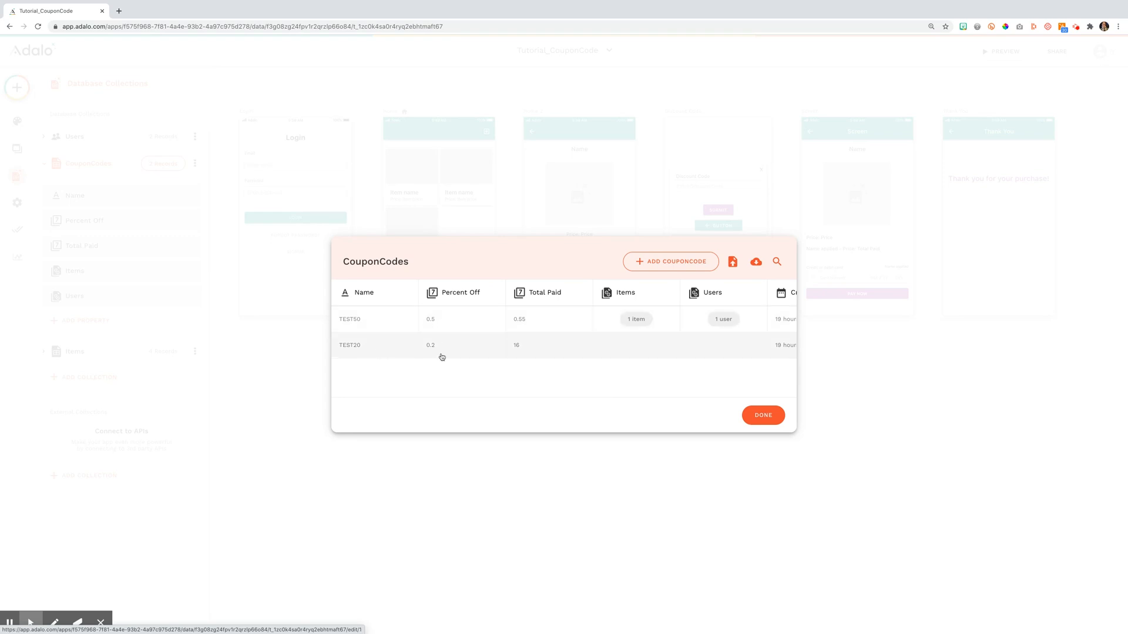
pyautogui.moveTo(467, 349)
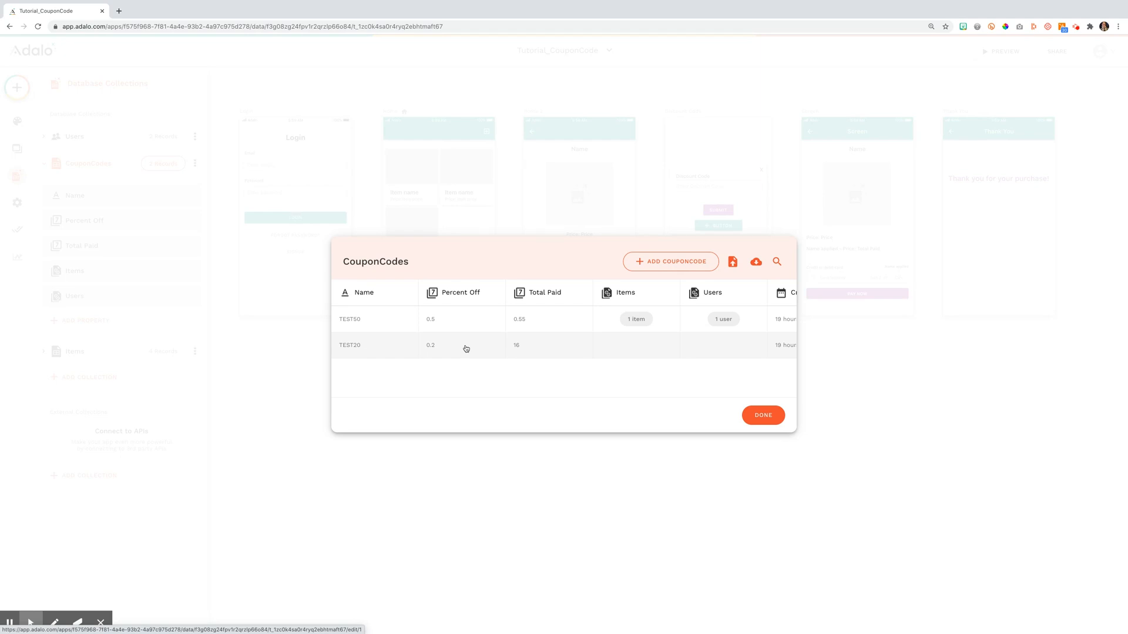
pyautogui.moveTo(693, 392)
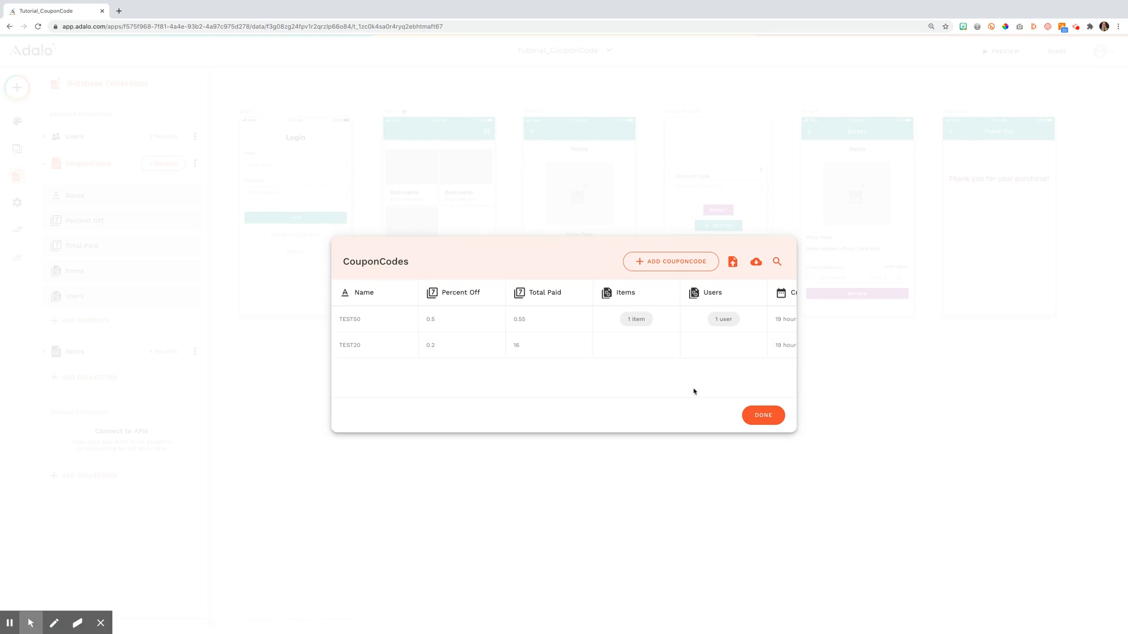
pyautogui.moveTo(747, 392)
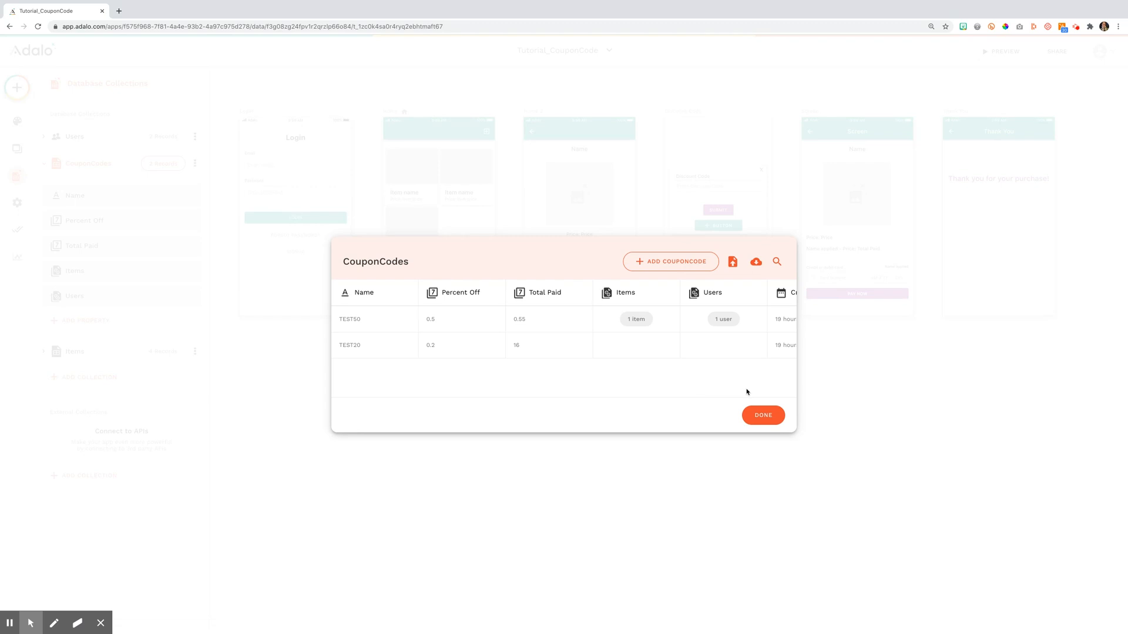
# Review the coupon list's Name-equals-input filter, then select its Submit button
pyautogui.click(763, 415)
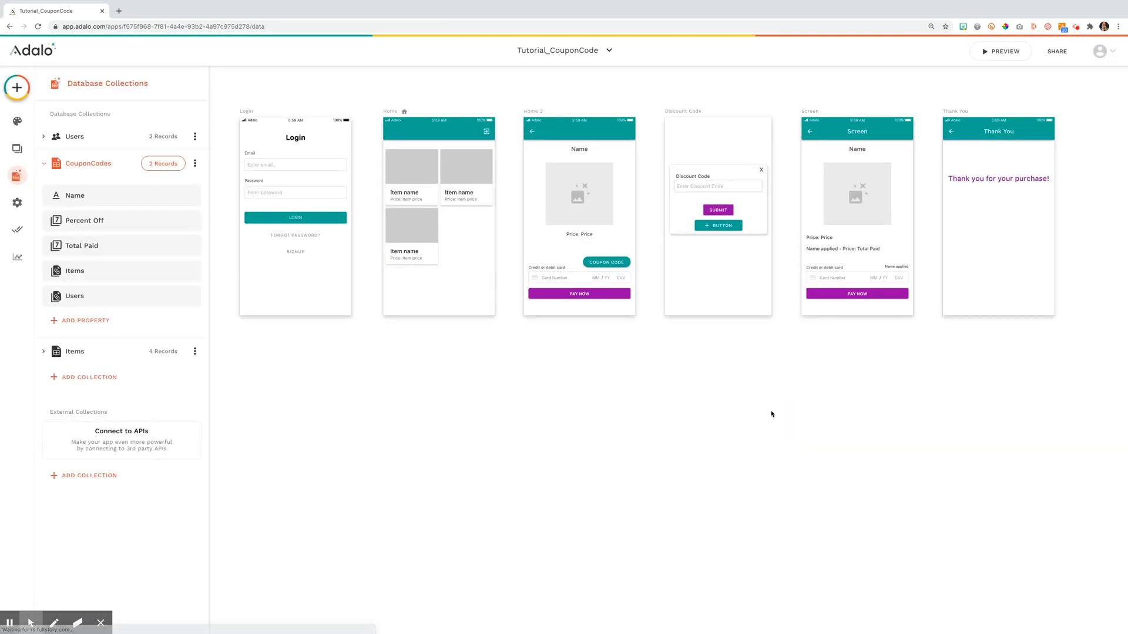
pyautogui.click(717, 209)
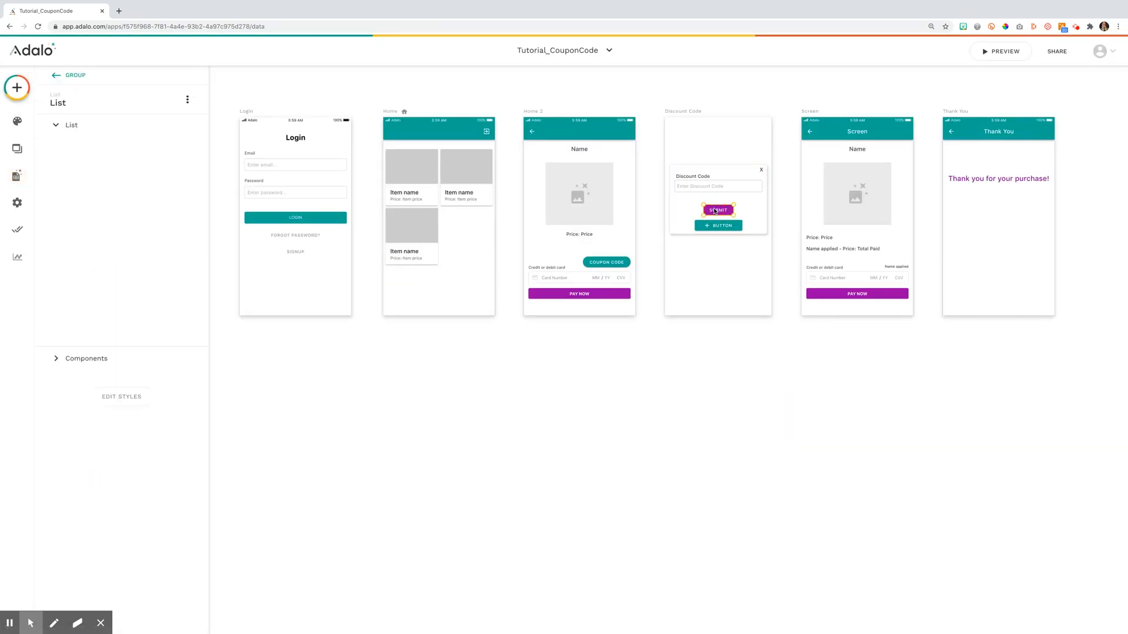
pyautogui.click(55, 125)
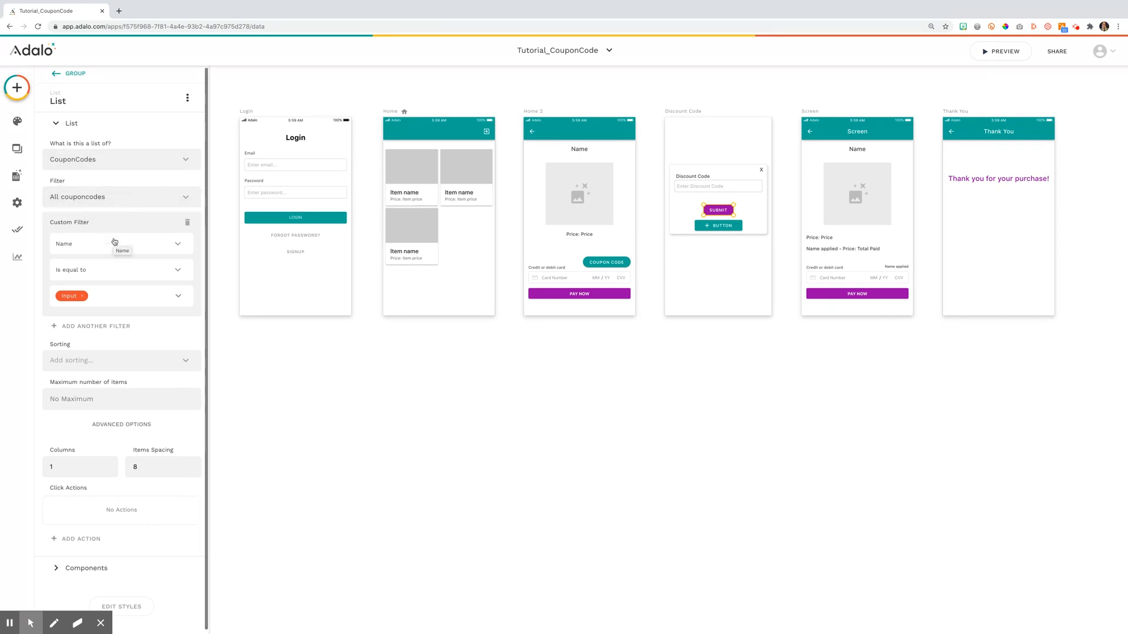
pyautogui.moveTo(110, 235)
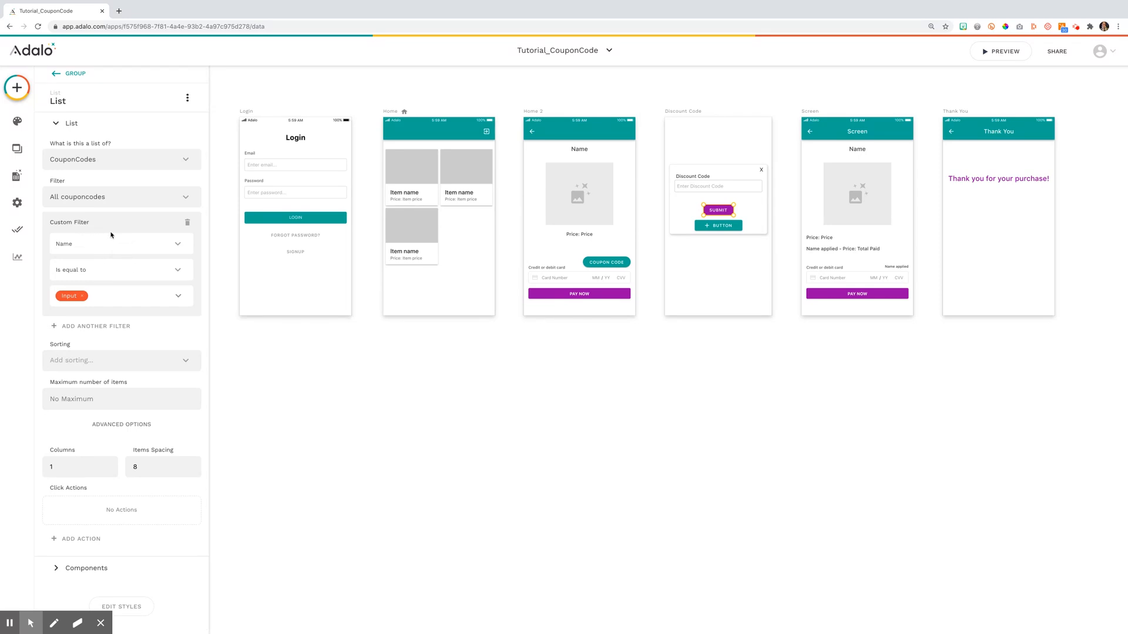
pyautogui.moveTo(133, 244)
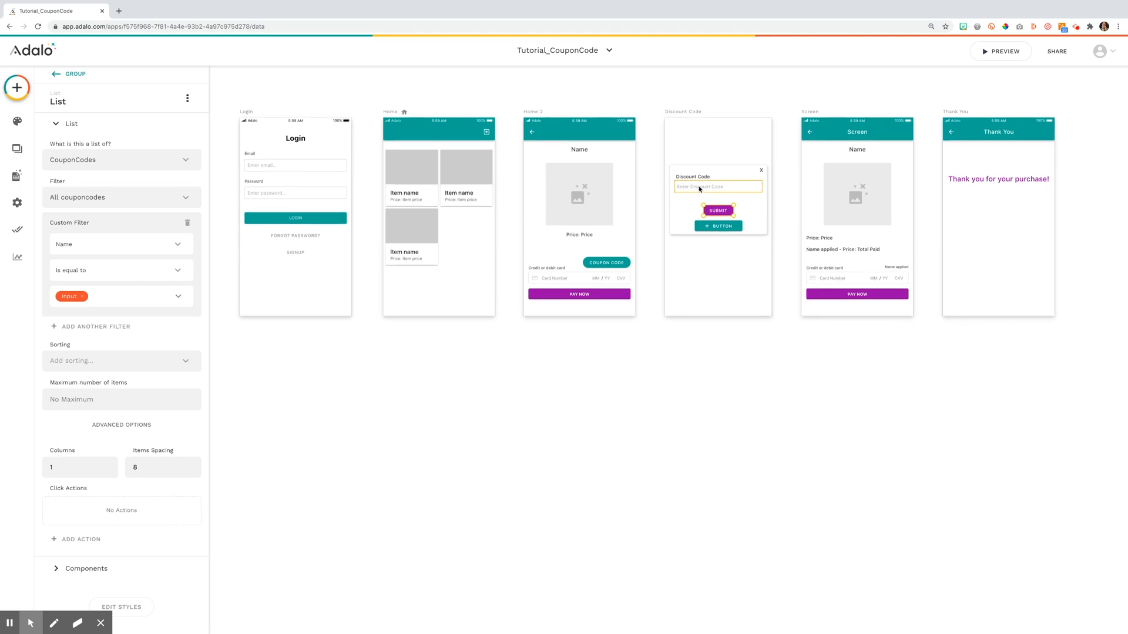
pyautogui.moveTo(92, 244)
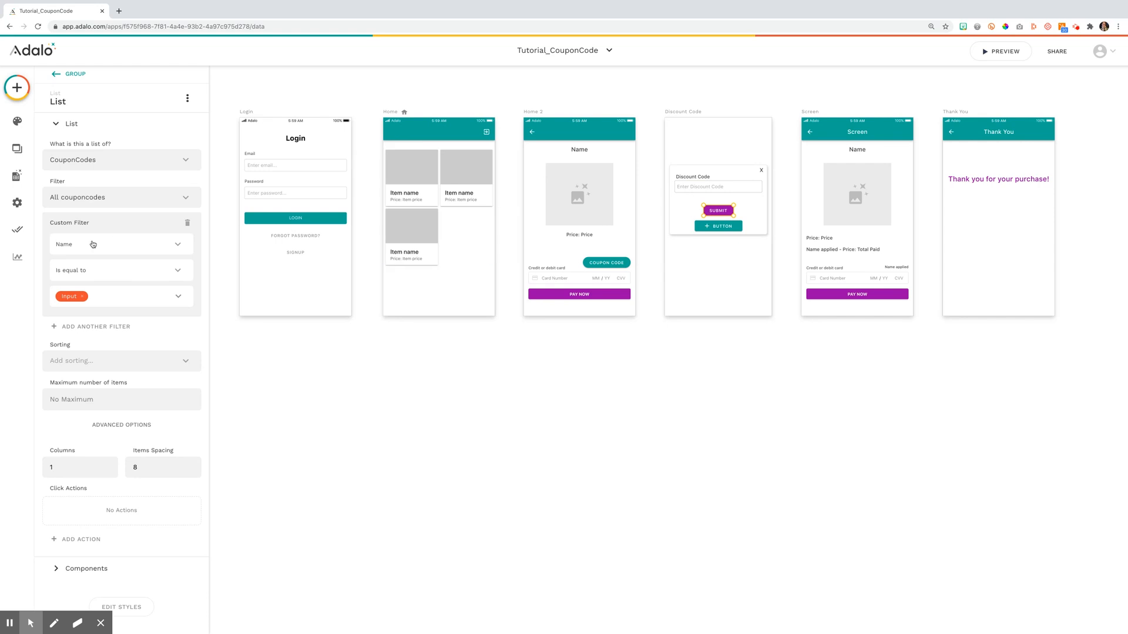
pyautogui.moveTo(170, 263)
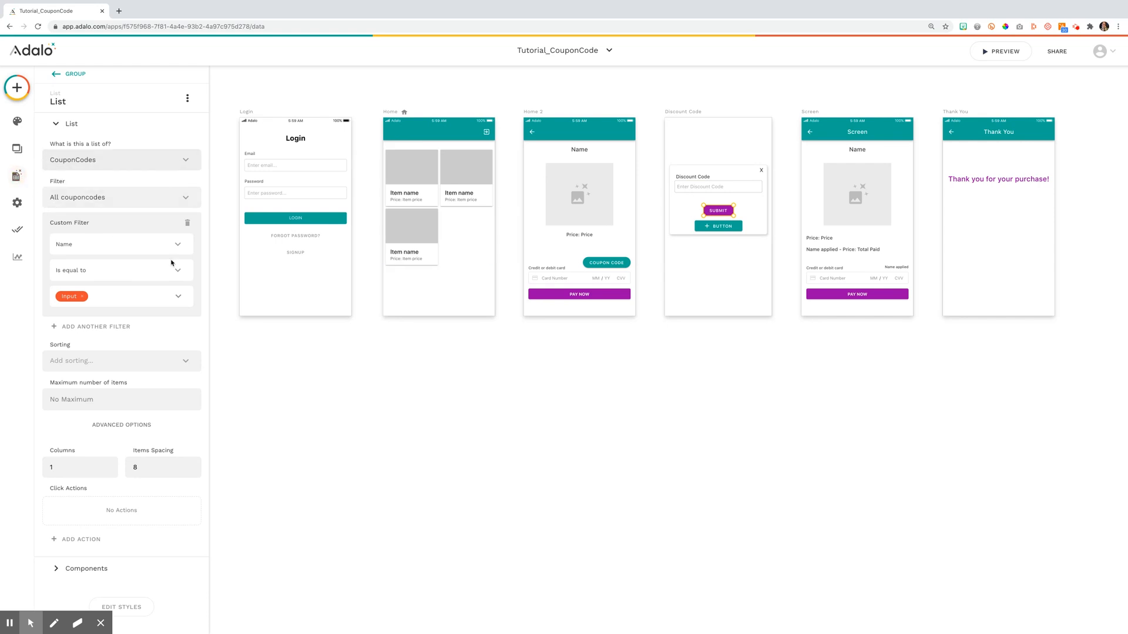
pyautogui.moveTo(135, 285)
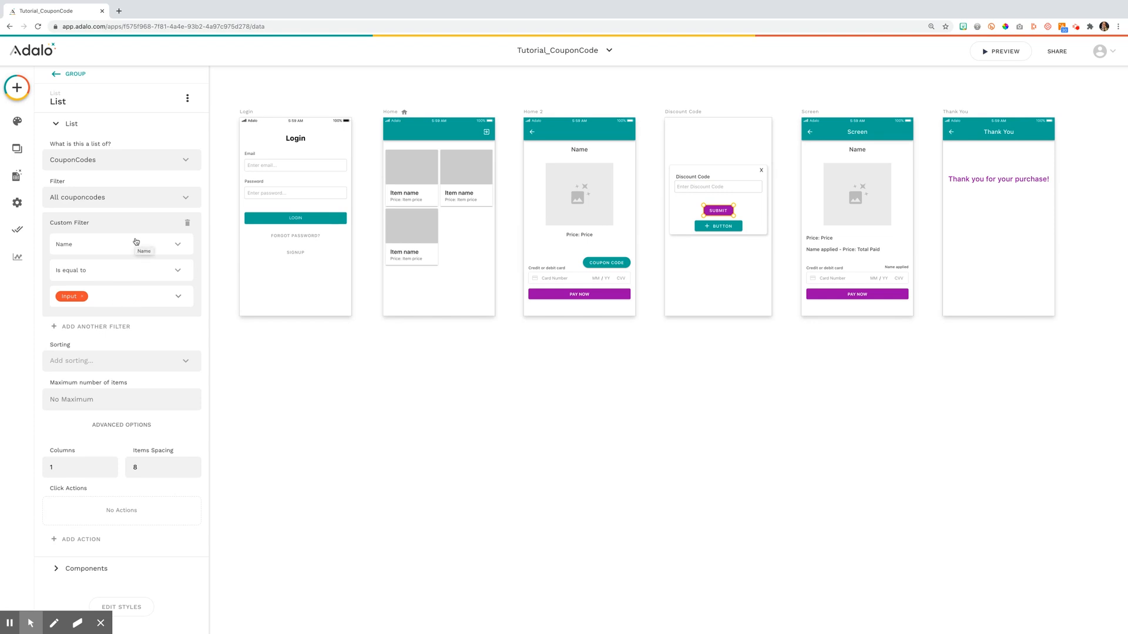
pyautogui.click(71, 123)
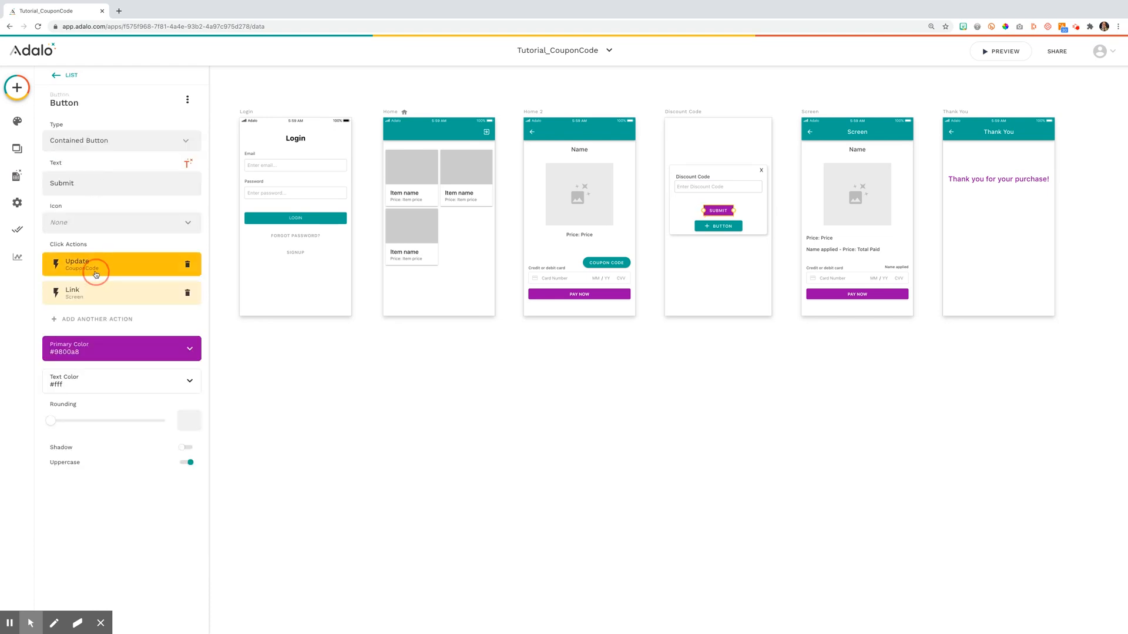
# Set the Update CouponCode action's Total Paid to Item price minus Item price times percent off
pyautogui.click(94, 264)
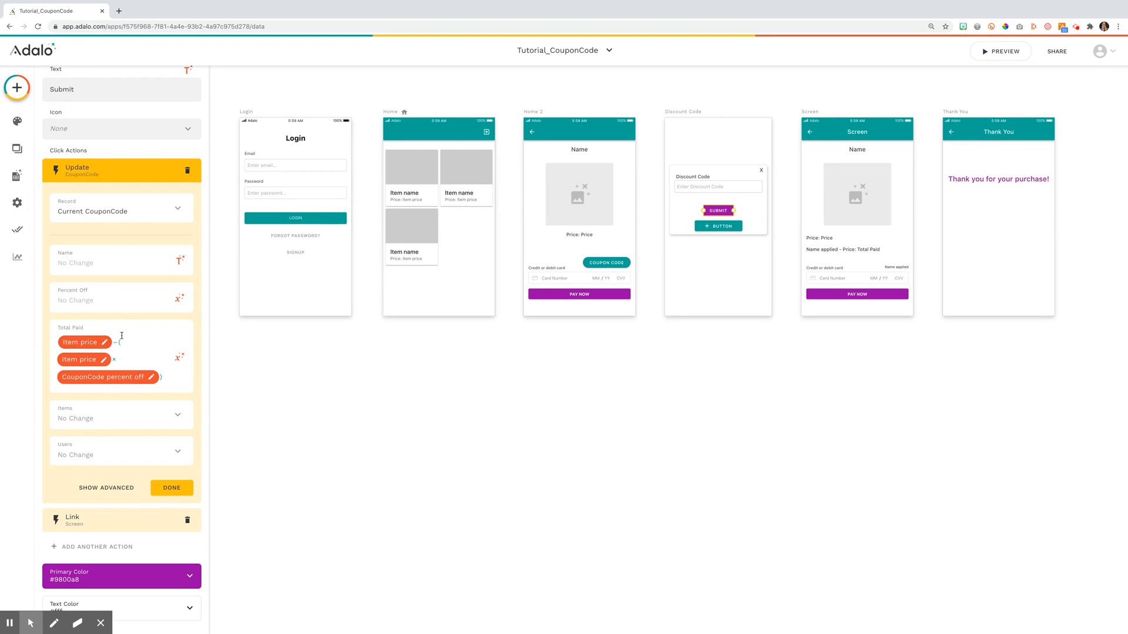
pyautogui.moveTo(162, 374)
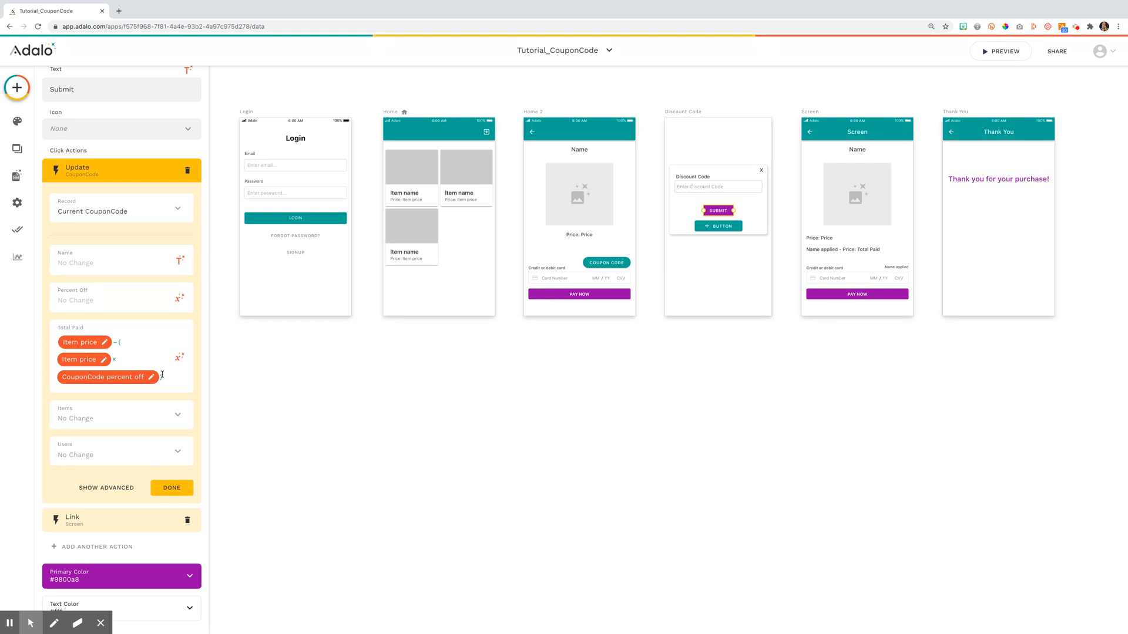
pyautogui.click(171, 487)
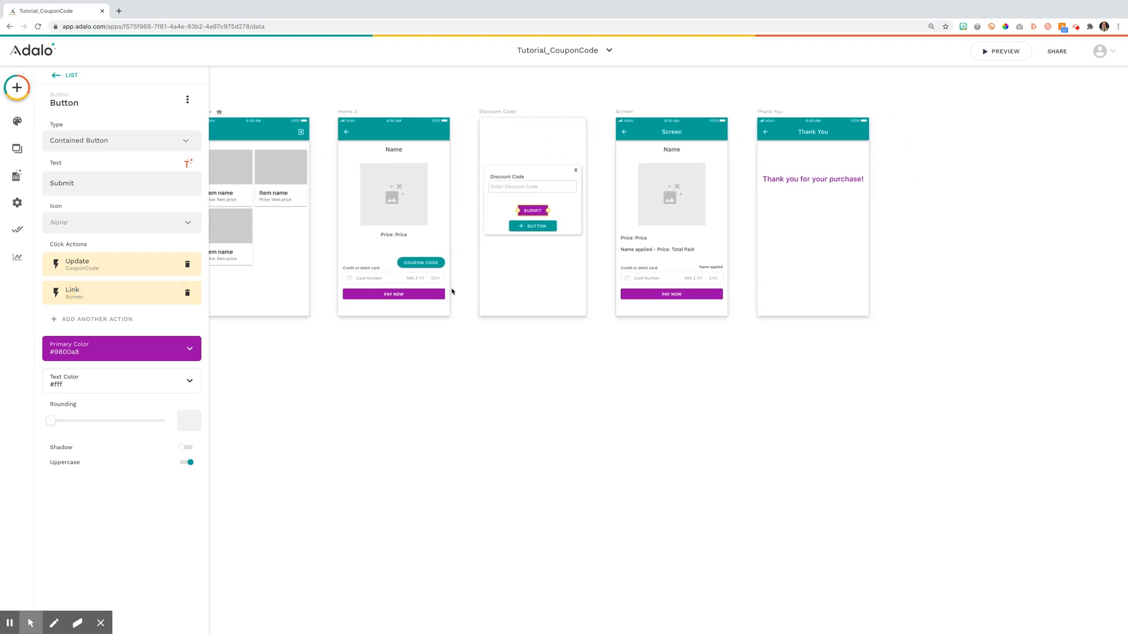
# Check the 'Name applied - Price: Total Paid' text, then select the checkout Stripe payment
pyautogui.click(108, 292)
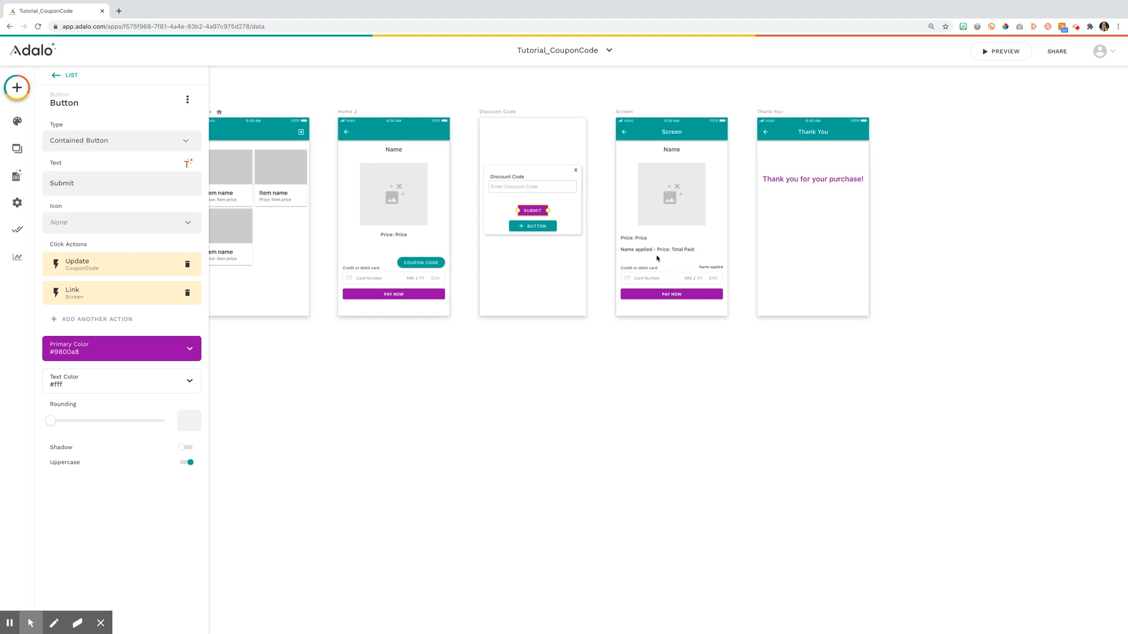
pyautogui.click(656, 249)
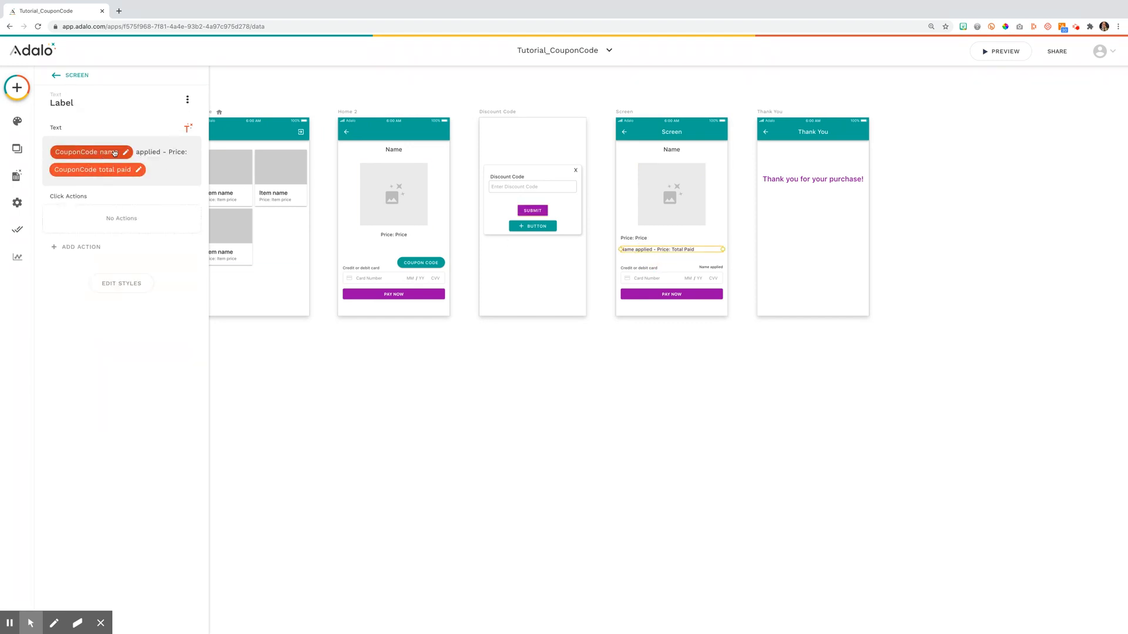
pyautogui.moveTo(91, 177)
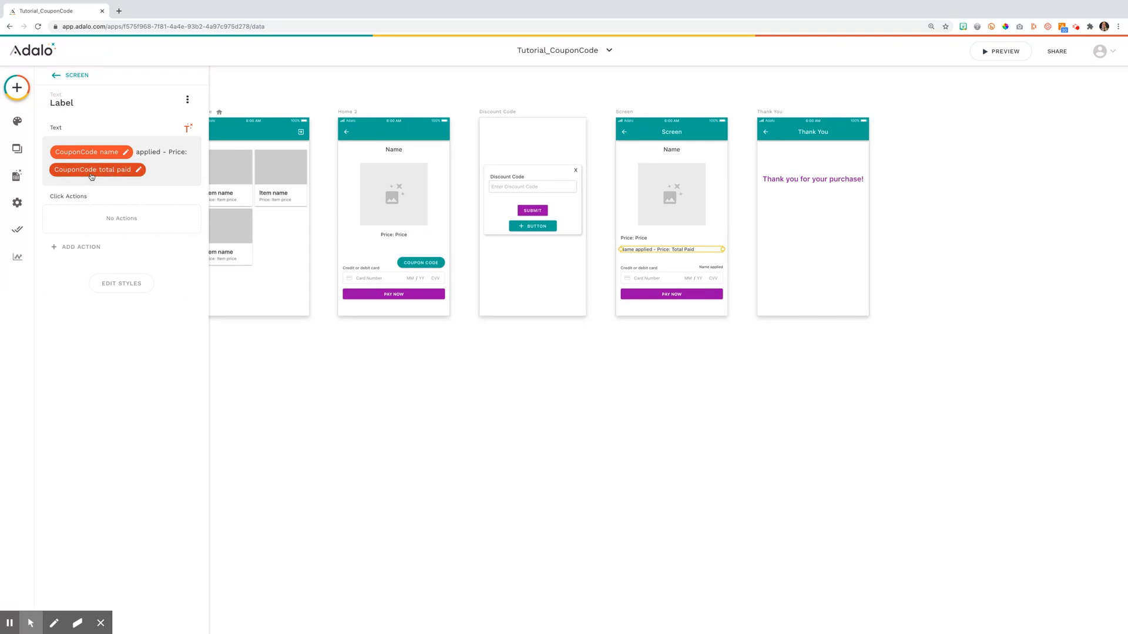
pyautogui.moveTo(538, 253)
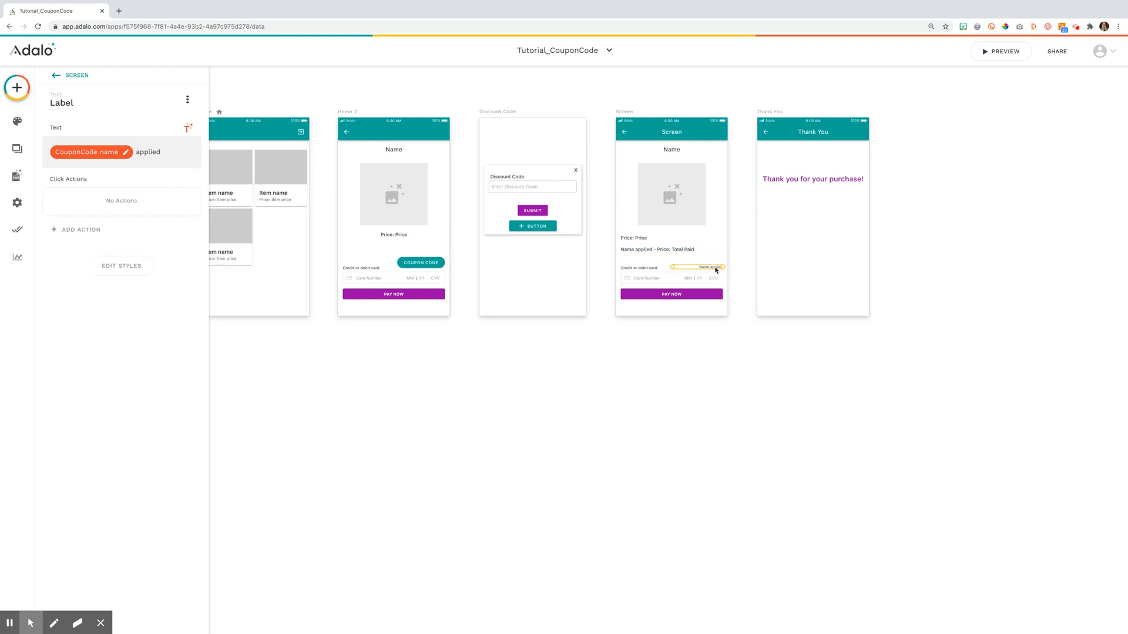
pyautogui.click(671, 278)
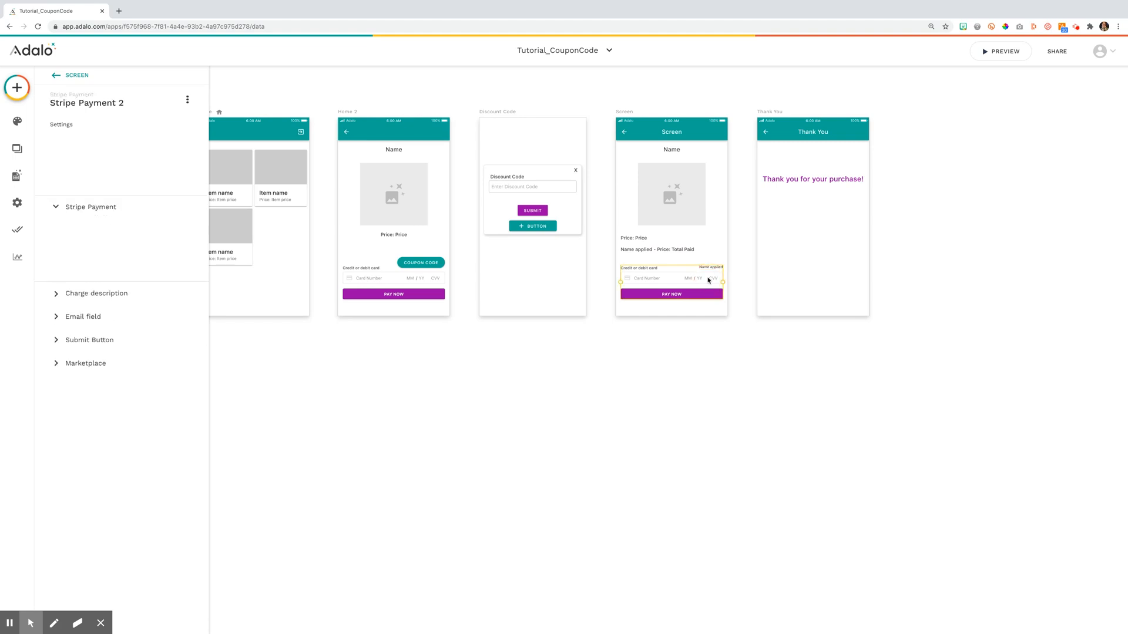
# Show the Stripe payment amount as item price minus percent-off discount, in USD
pyautogui.click(90, 207)
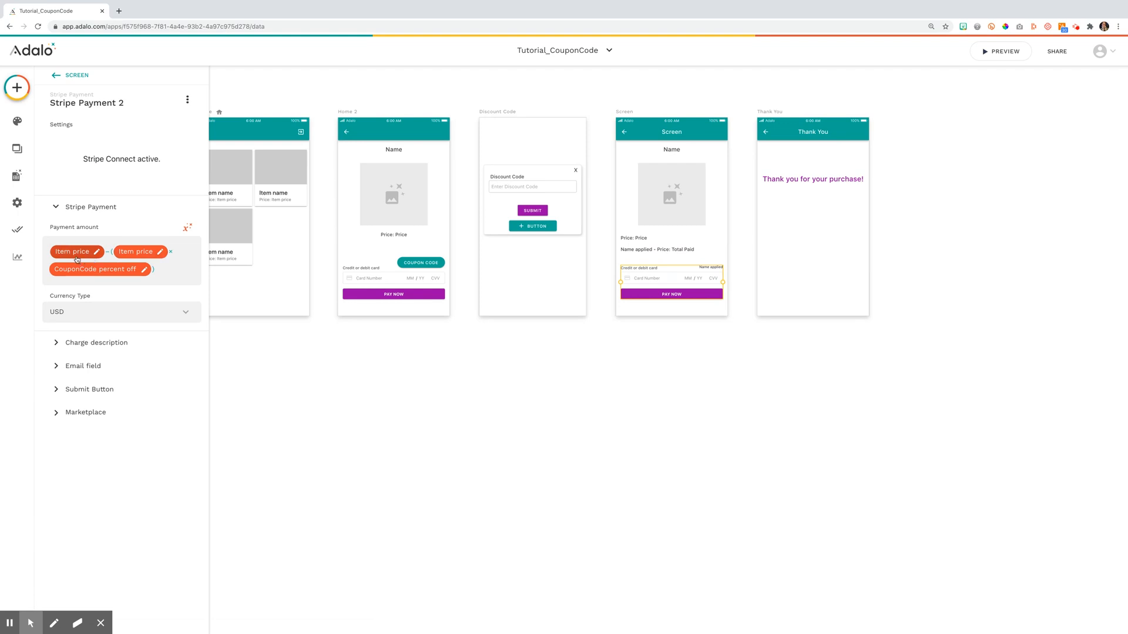
pyautogui.moveTo(108, 256)
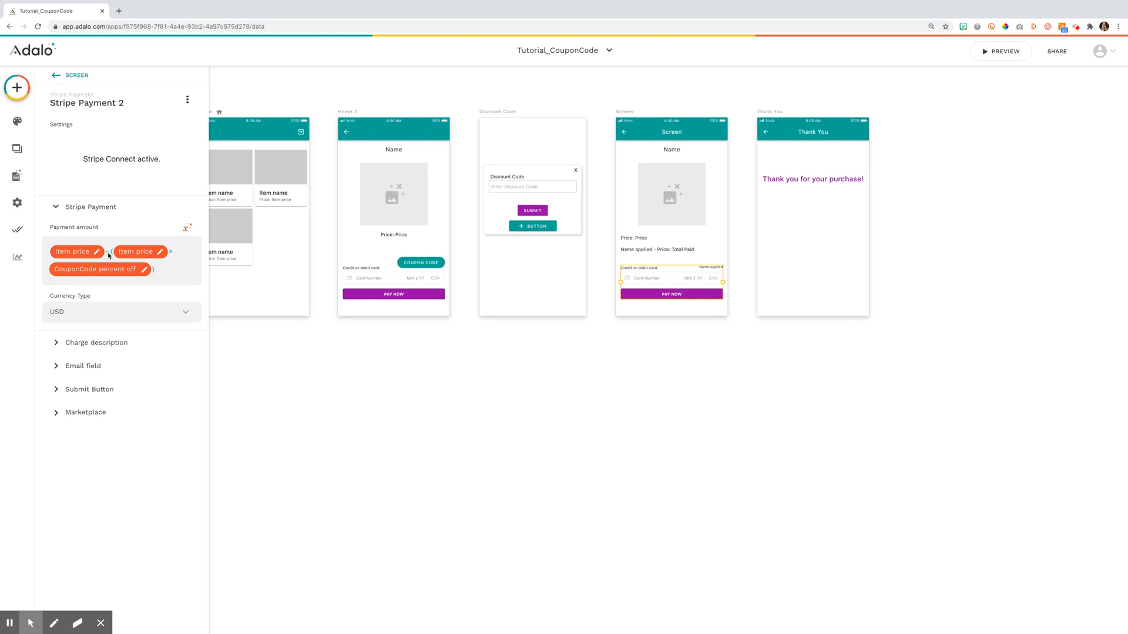